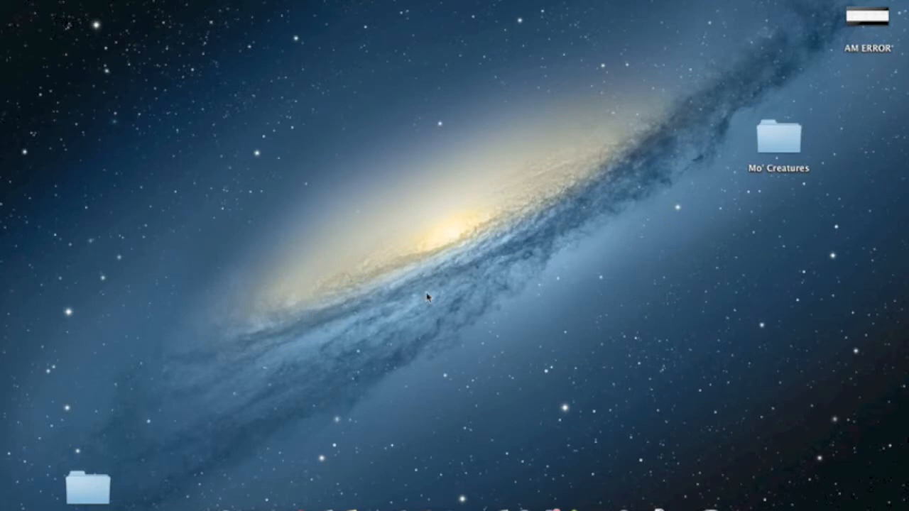
- Open the desktop Mo' Creatures folder, close it, and reopen it to show its four mod files
left_click(779, 140)
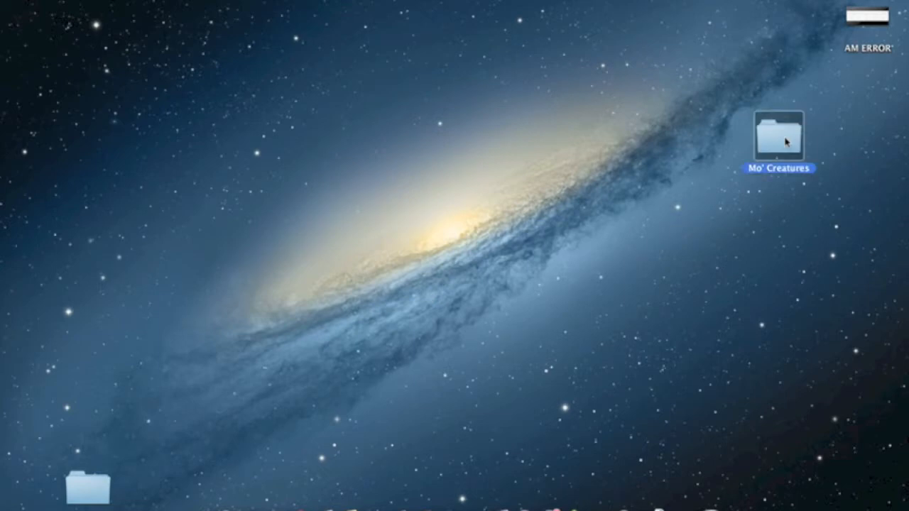
double_click(779, 135)
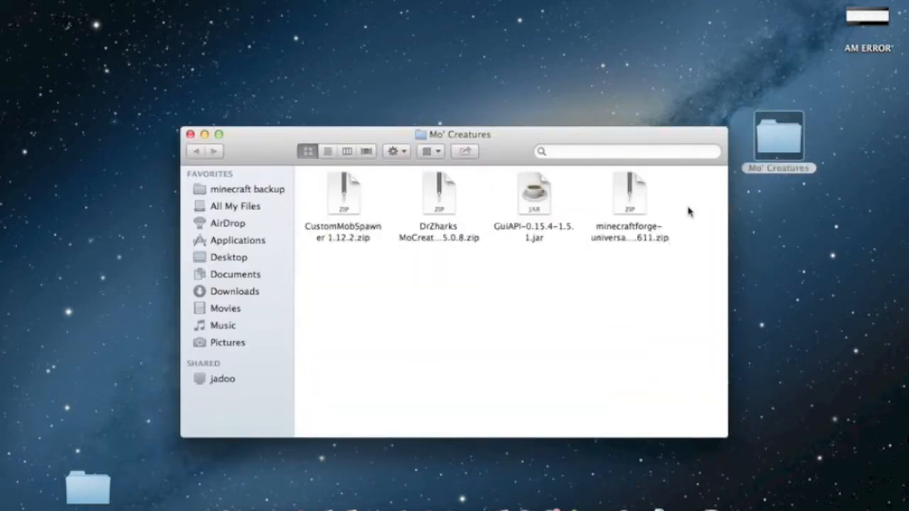
mouse_move(541, 273)
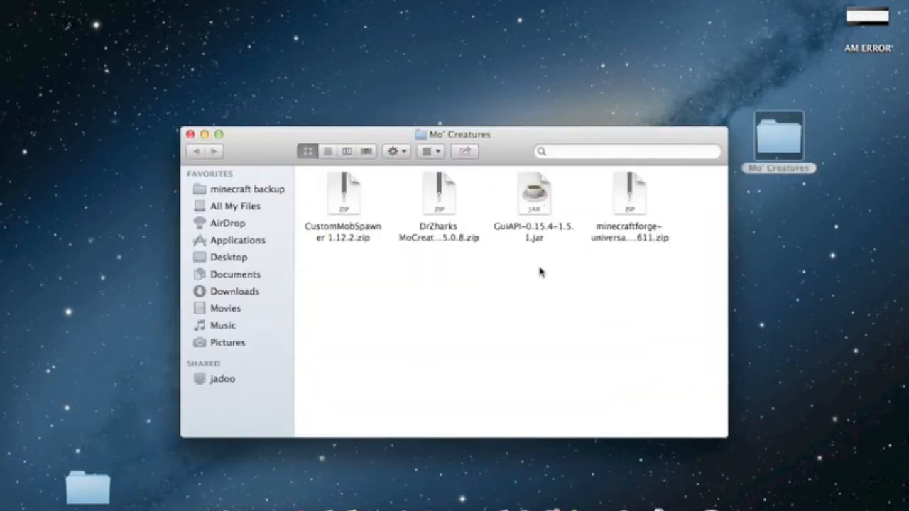
mouse_move(566, 307)
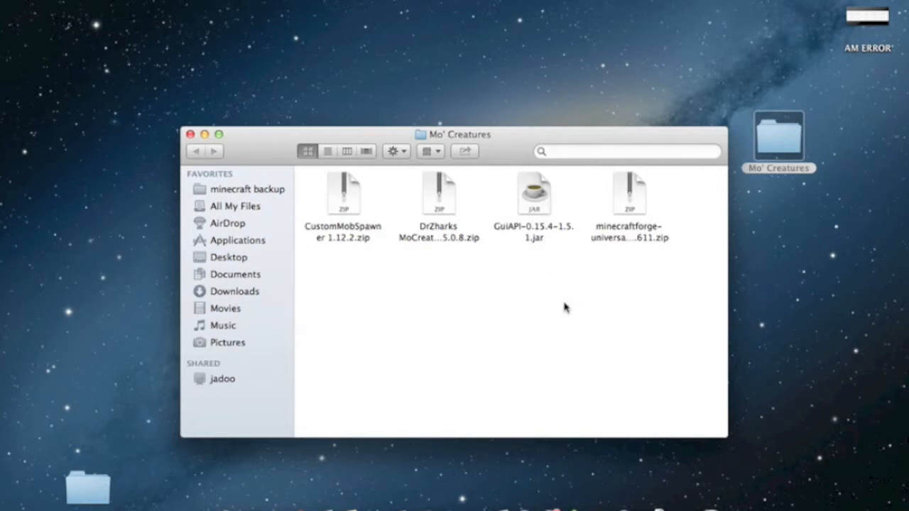
mouse_move(229, 131)
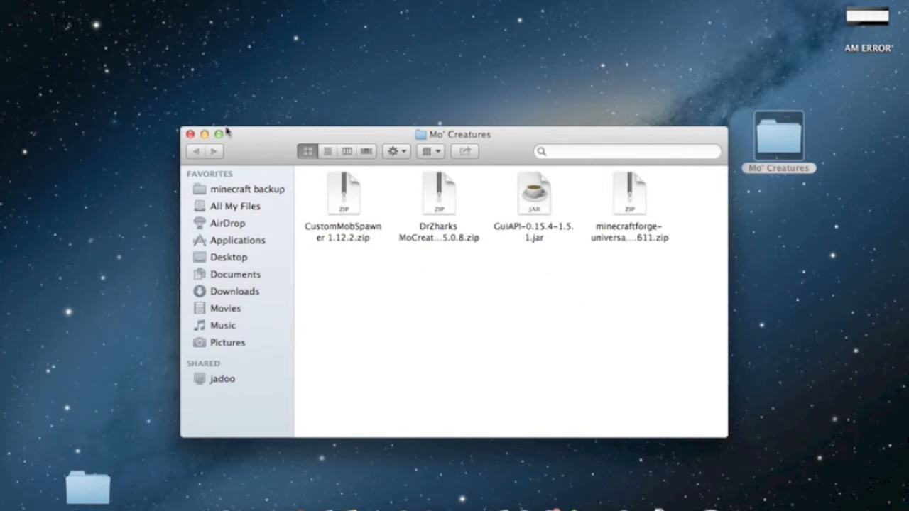
left_click(189, 134)
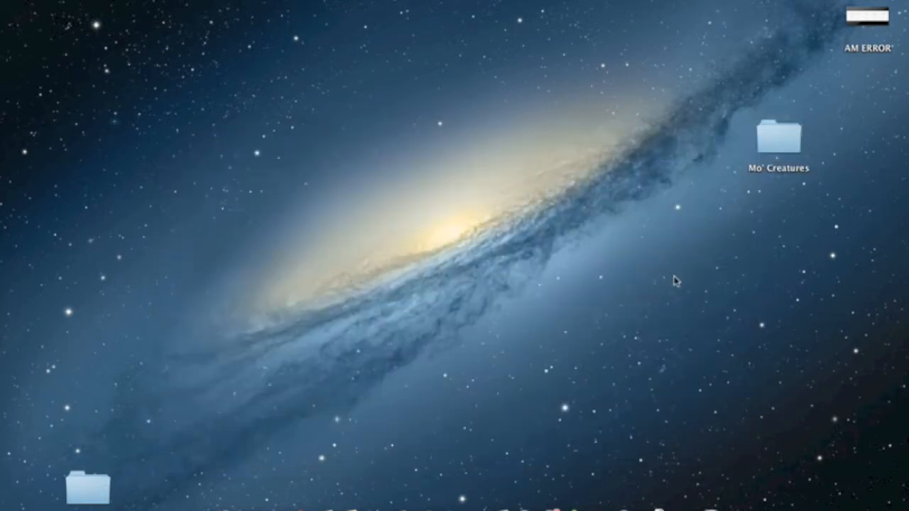
mouse_move(784, 136)
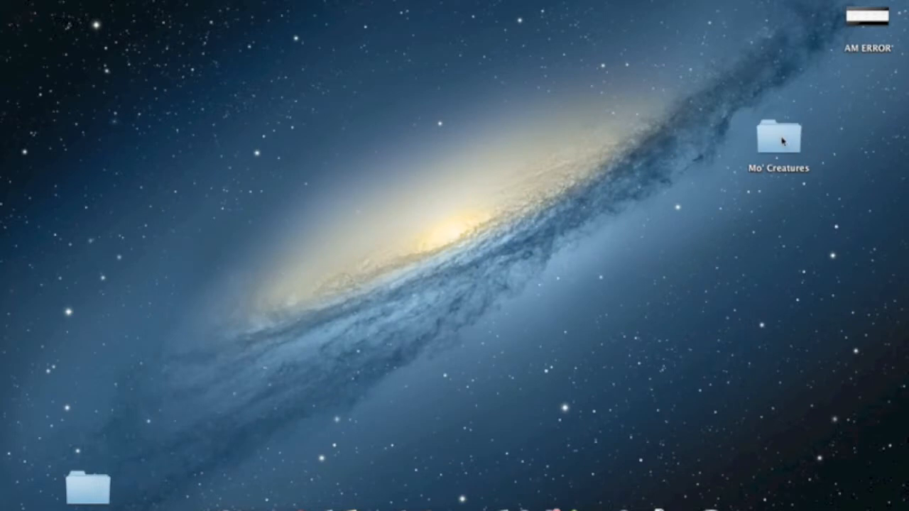
left_click(779, 136)
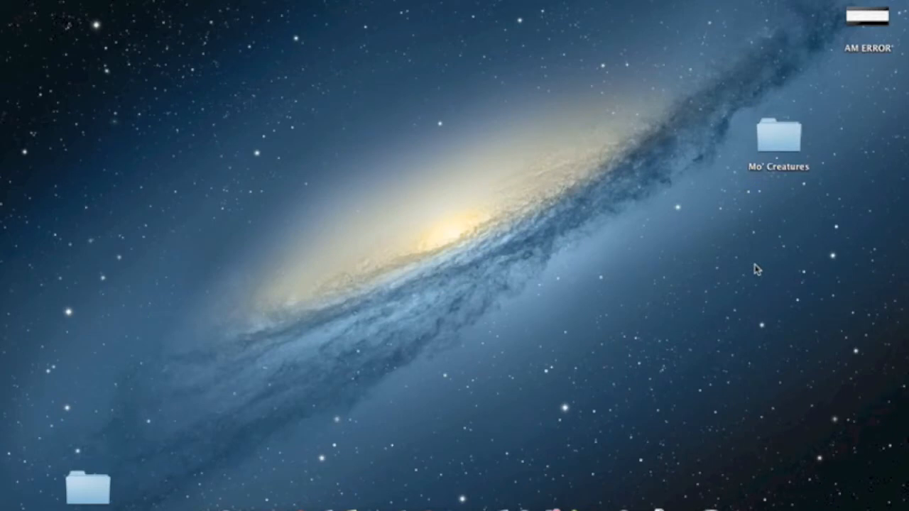
mouse_move(864, 91)
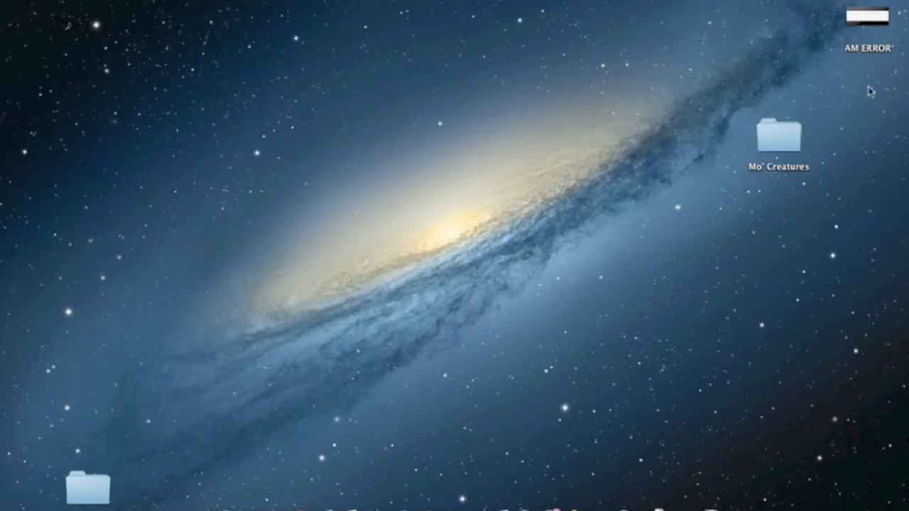
mouse_move(698, 303)
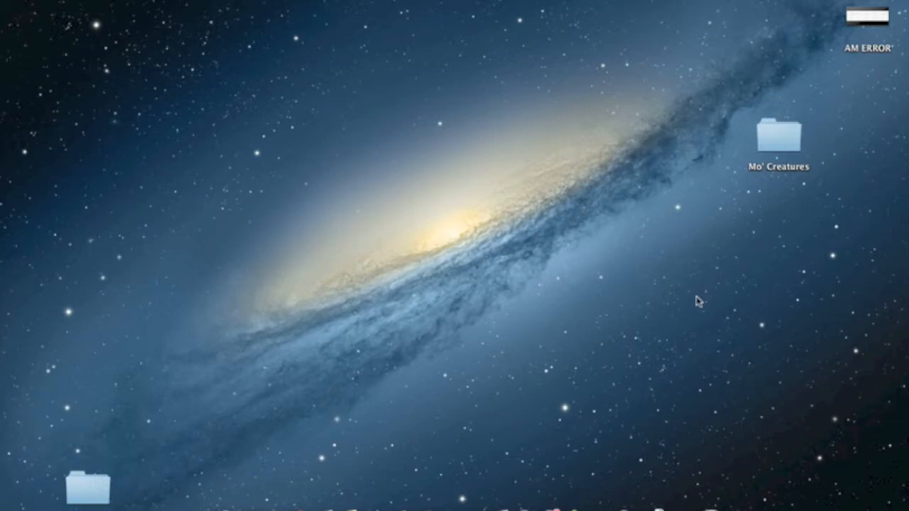
mouse_move(693, 311)
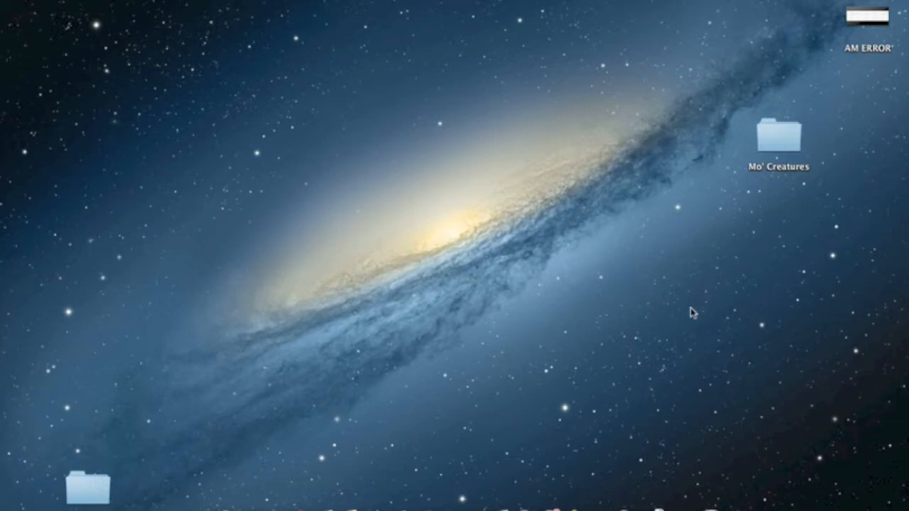
mouse_move(767, 114)
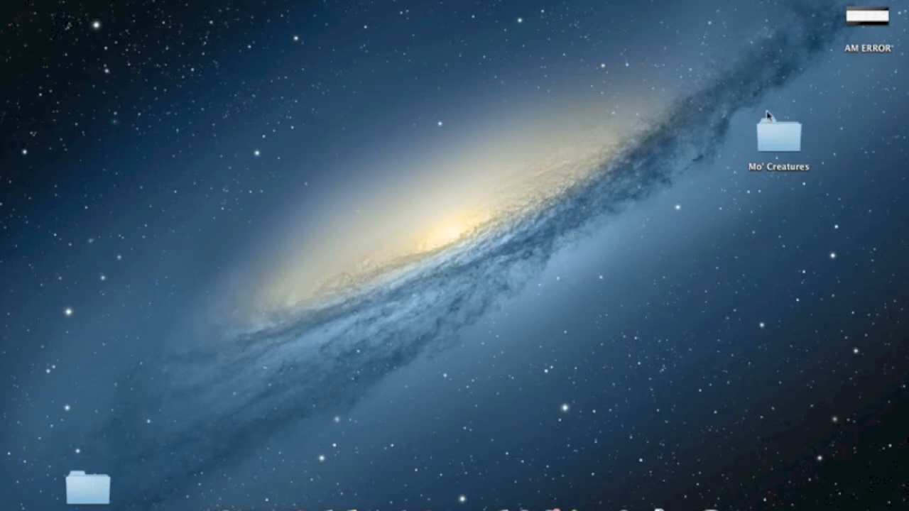
double_click(778, 135)
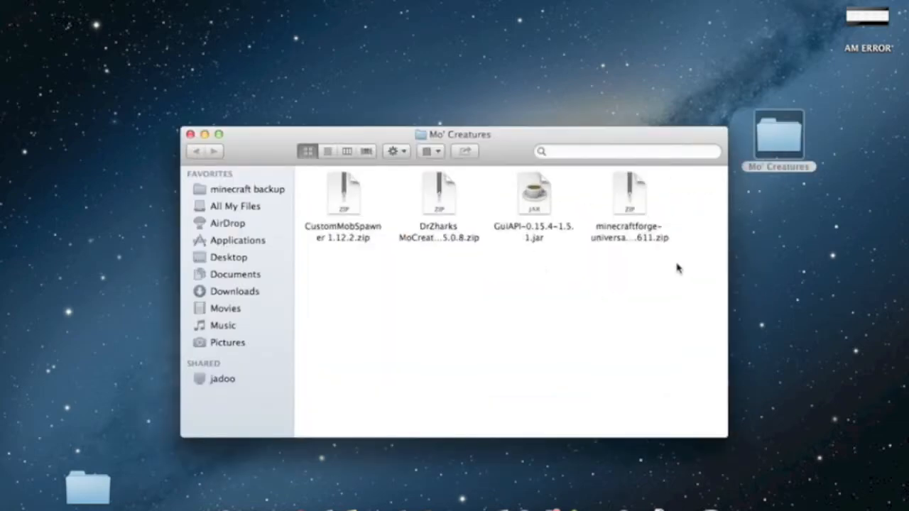
mouse_move(248, 150)
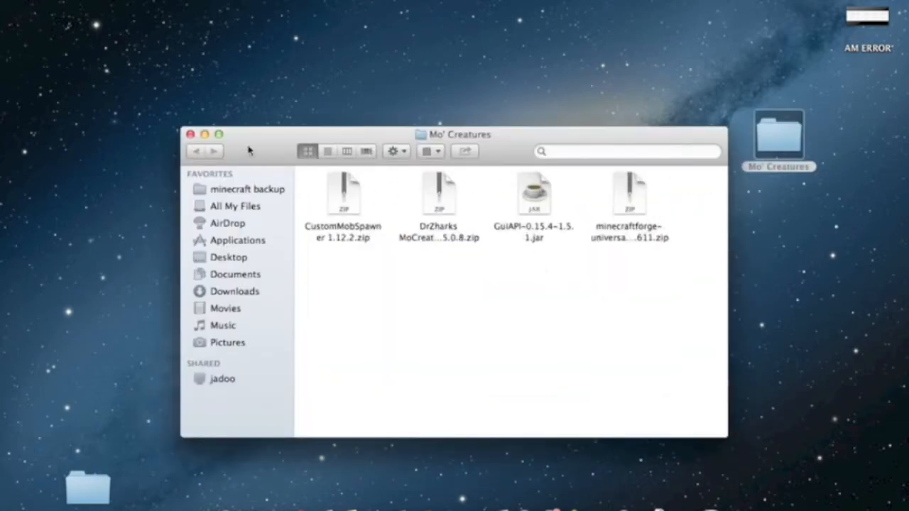
- Review the Mo' Creatures forum page's 'Download the Mod' section and required files in Chrome
left_click(205, 133)
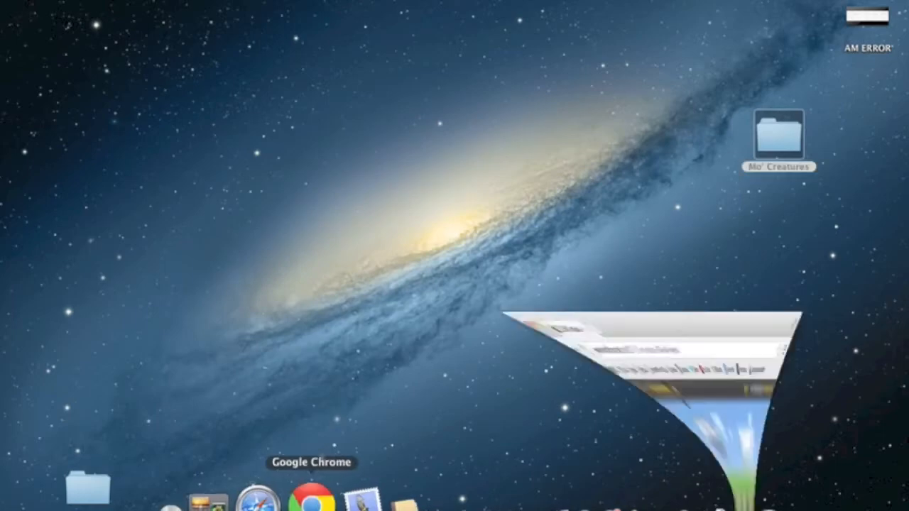
left_click(309, 500)
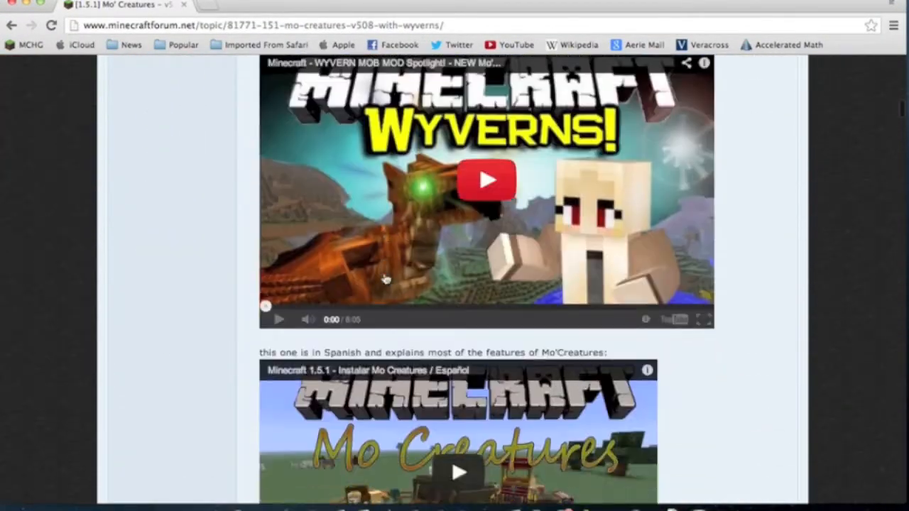
scroll("down", 3)
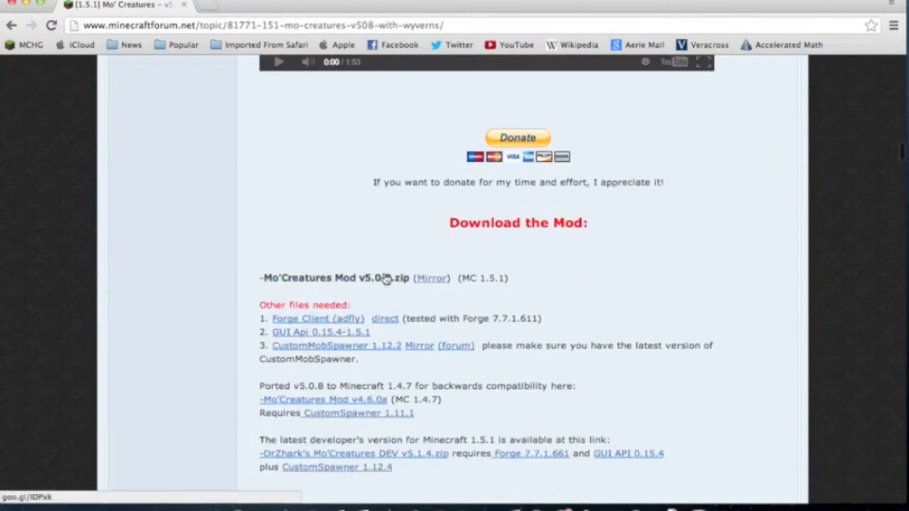
scroll("down", 3)
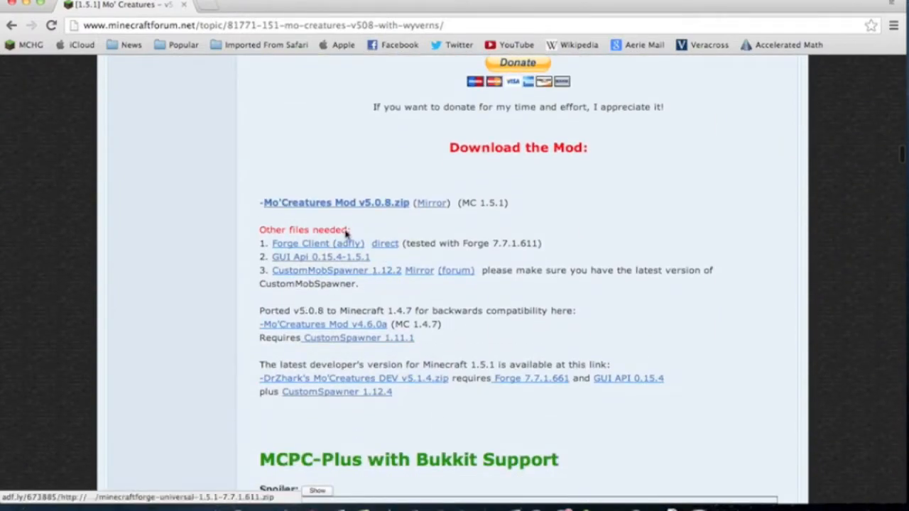
mouse_move(429, 256)
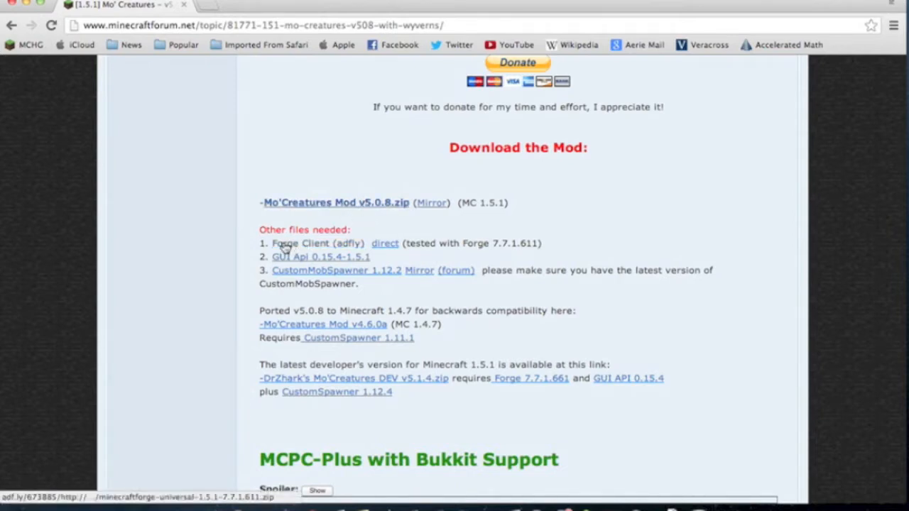
mouse_move(330, 263)
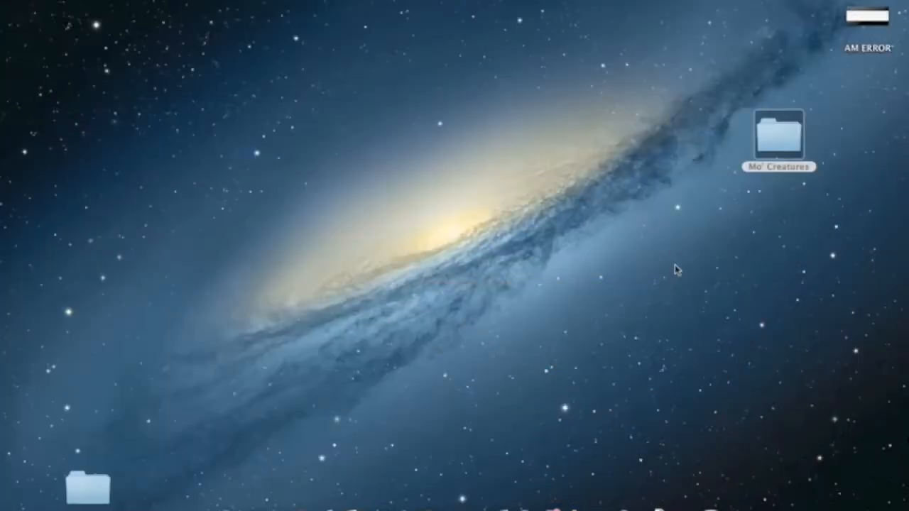
double_click(780, 134)
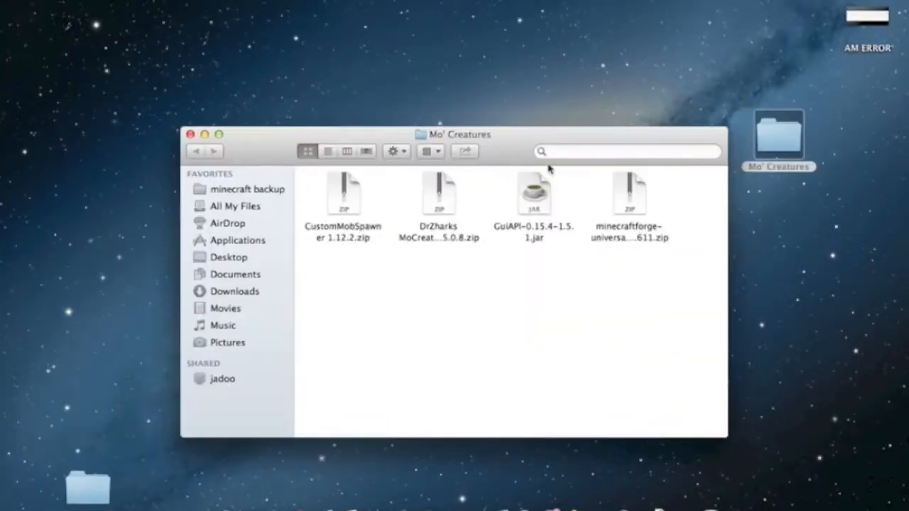
key("cmd+a")
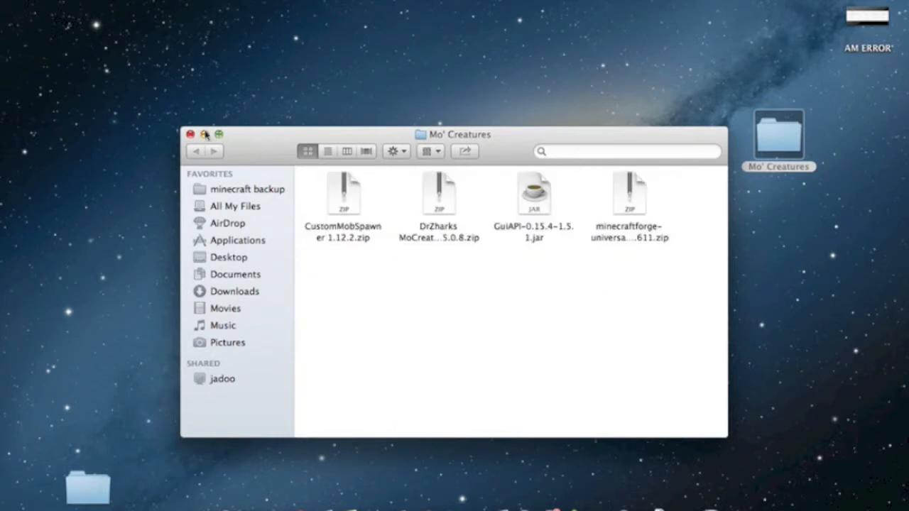
left_click(190, 134)
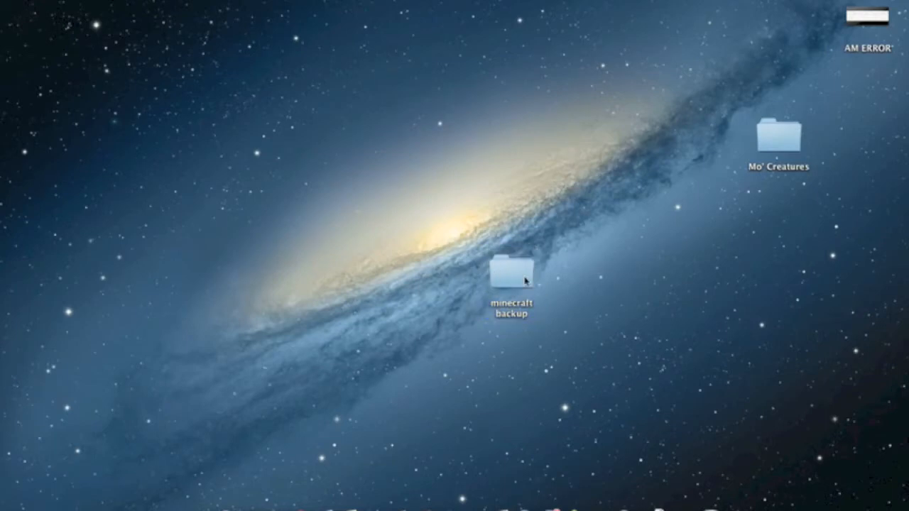
mouse_move(591, 274)
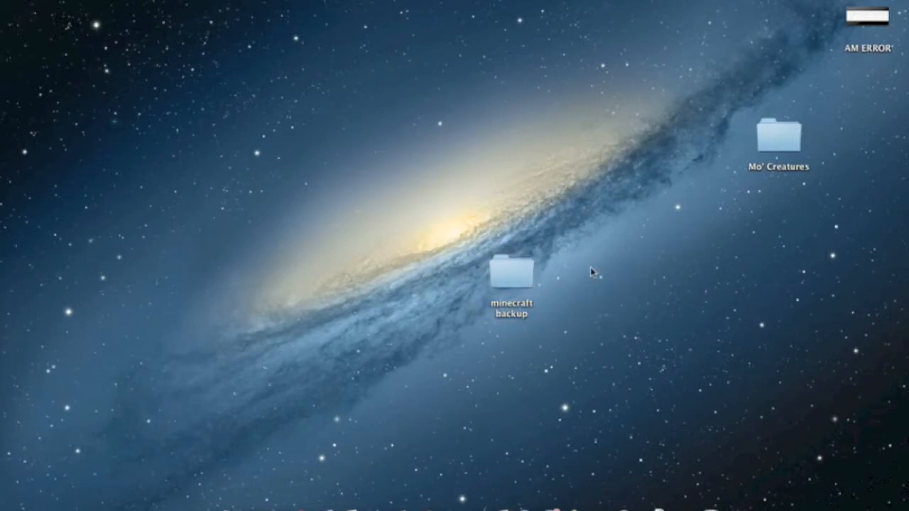
mouse_move(527, 287)
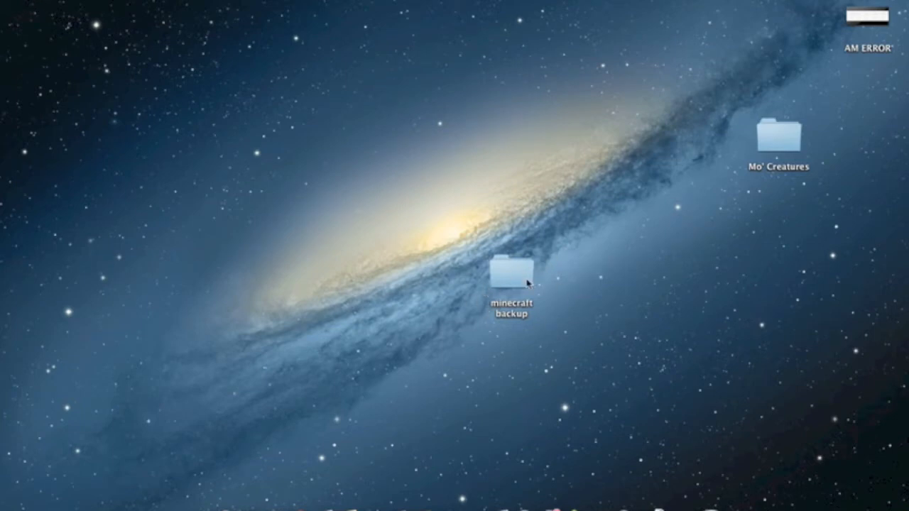
left_click_drag(514, 281, 128, 490)
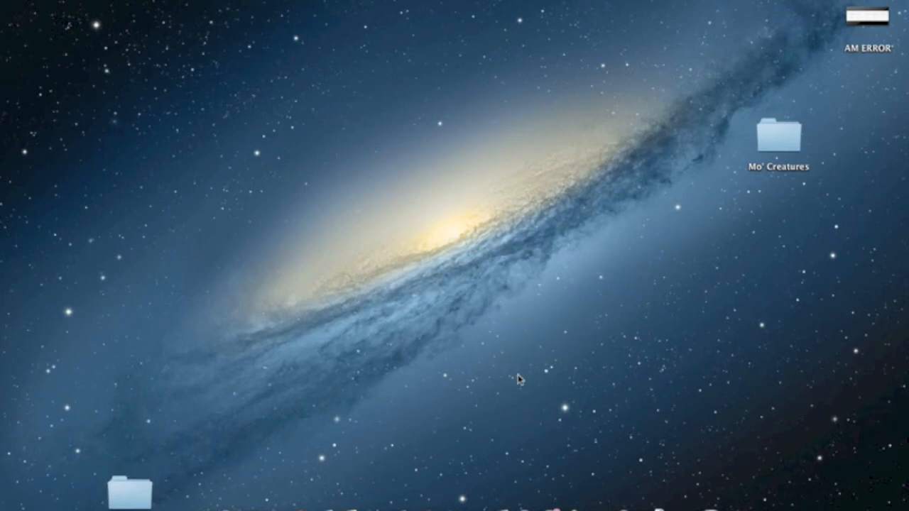
mouse_move(358, 206)
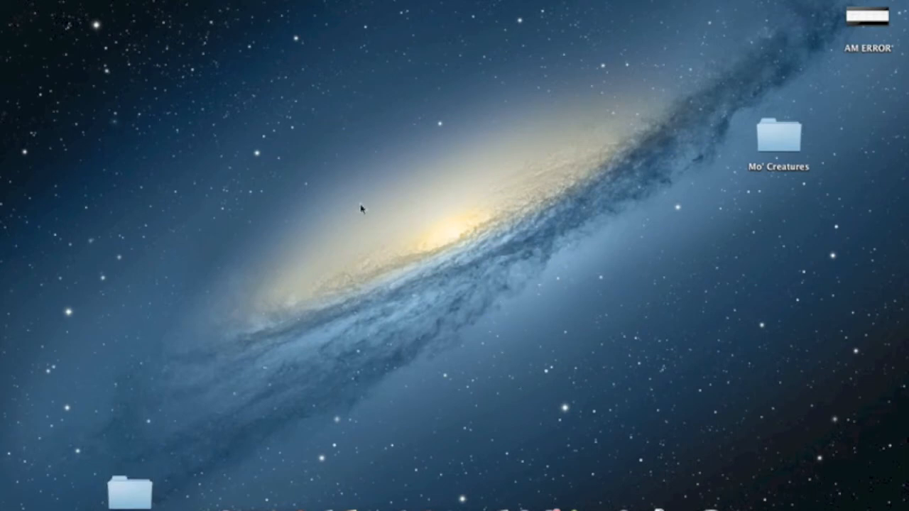
mouse_move(238, 28)
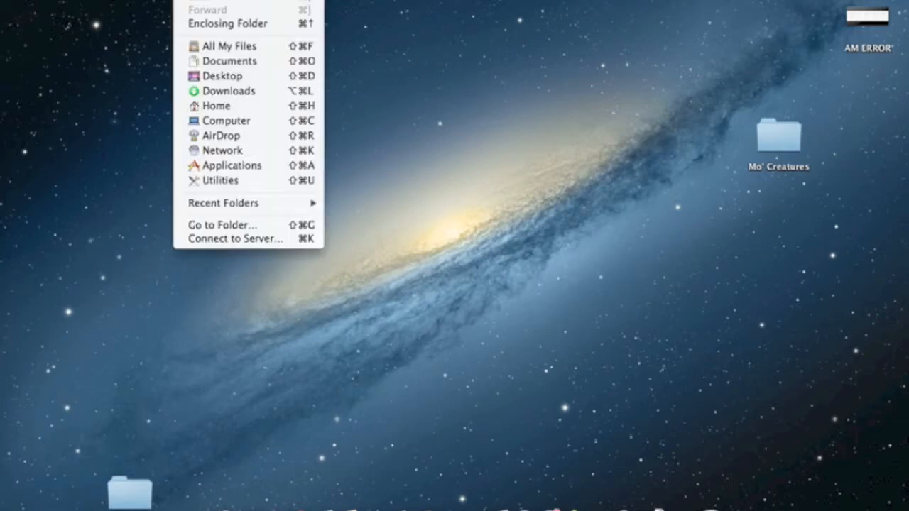
mouse_move(230, 108)
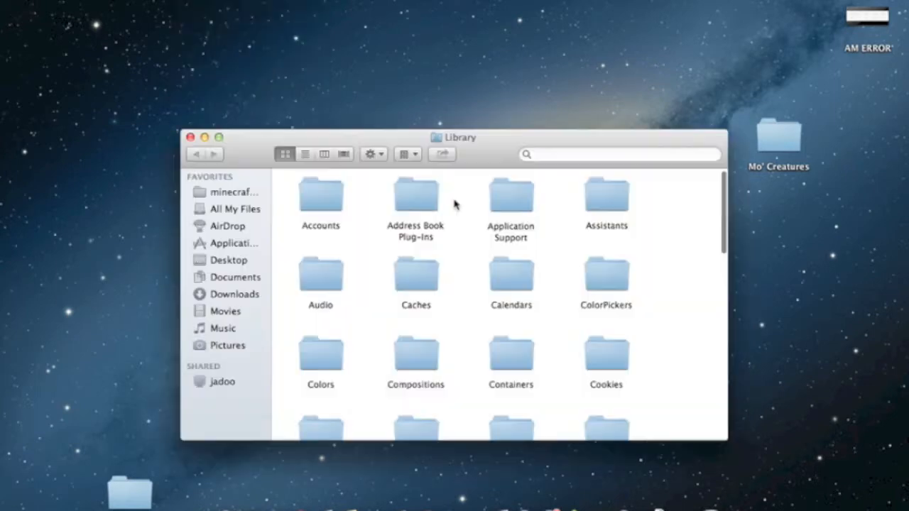
- Open Library > Application Support > minecraft, then close the Finder window
double_click(510, 198)
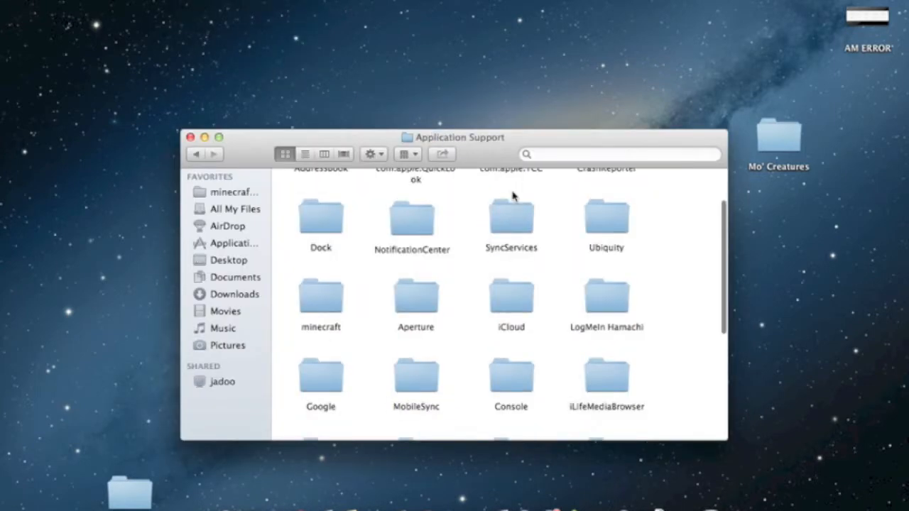
double_click(321, 297)
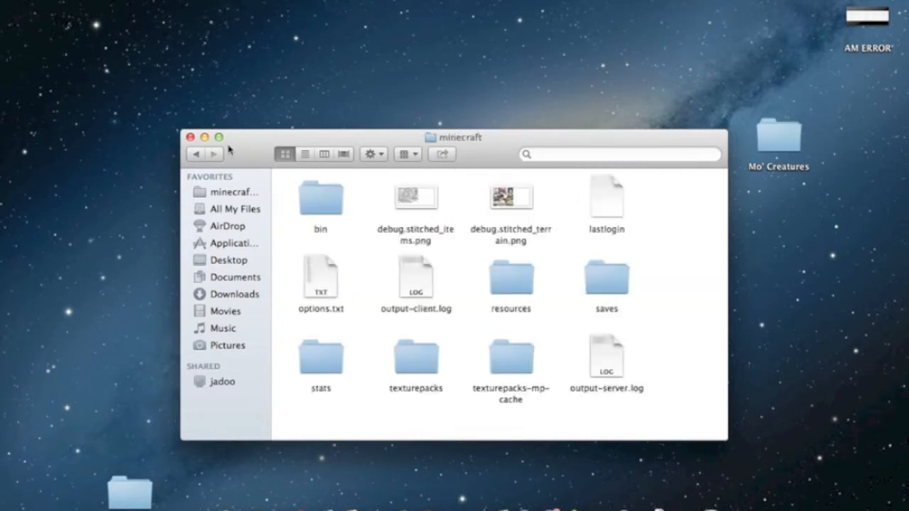
left_click(189, 137)
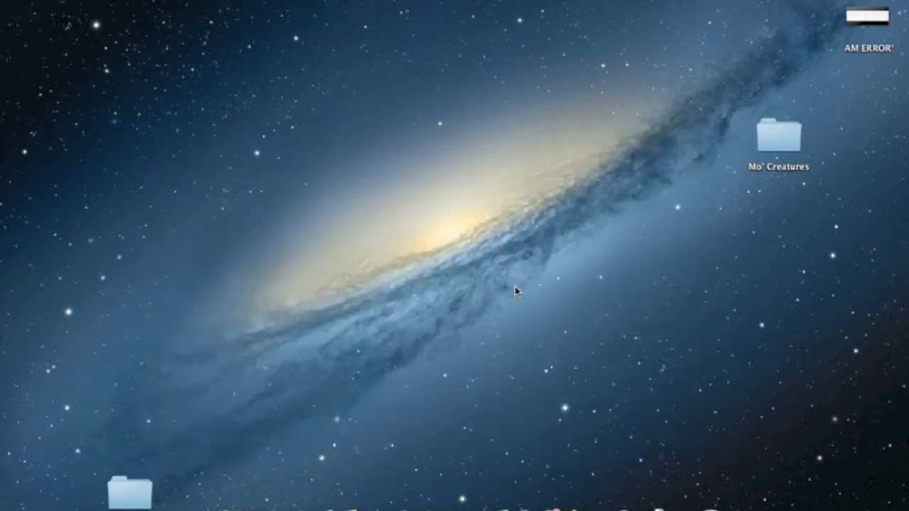
mouse_move(384, 146)
type("~/Library/Application Support")
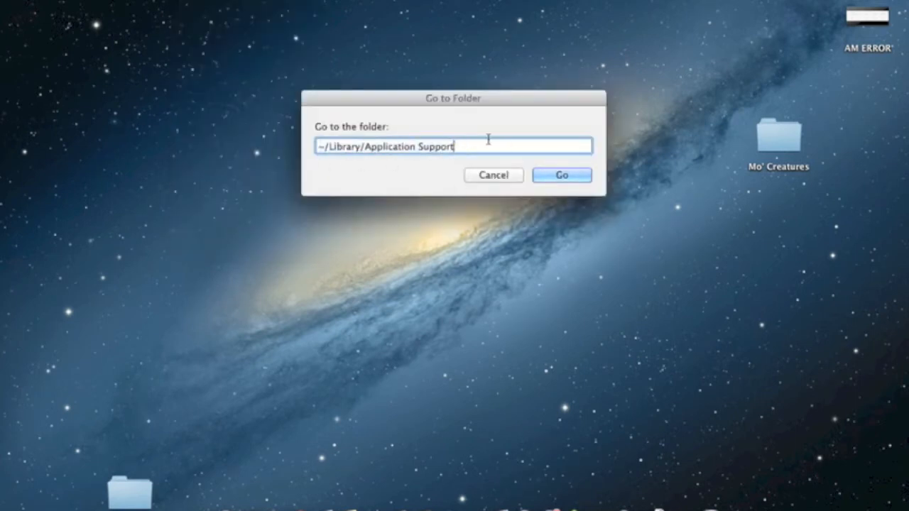
mouse_move(367, 154)
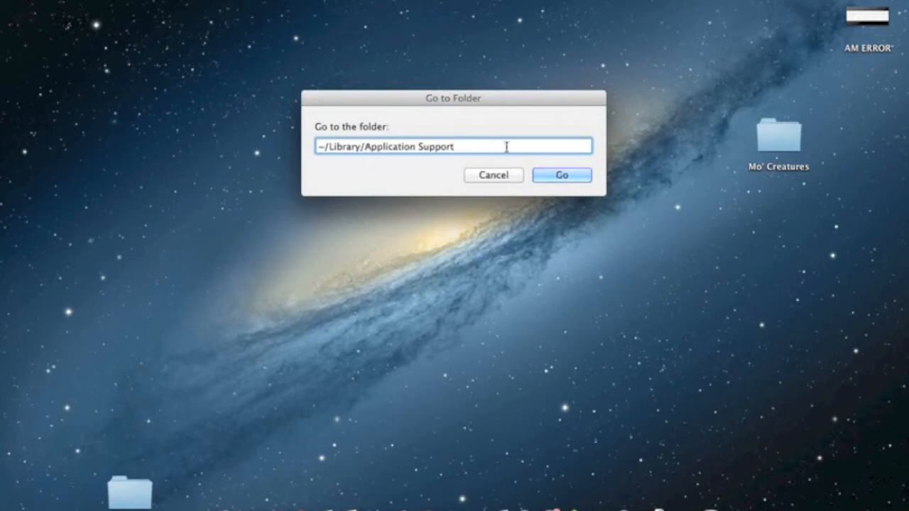
- Go to ~/Library/Application Support and open the minecraft folder's bin subfolder
left_click(562, 175)
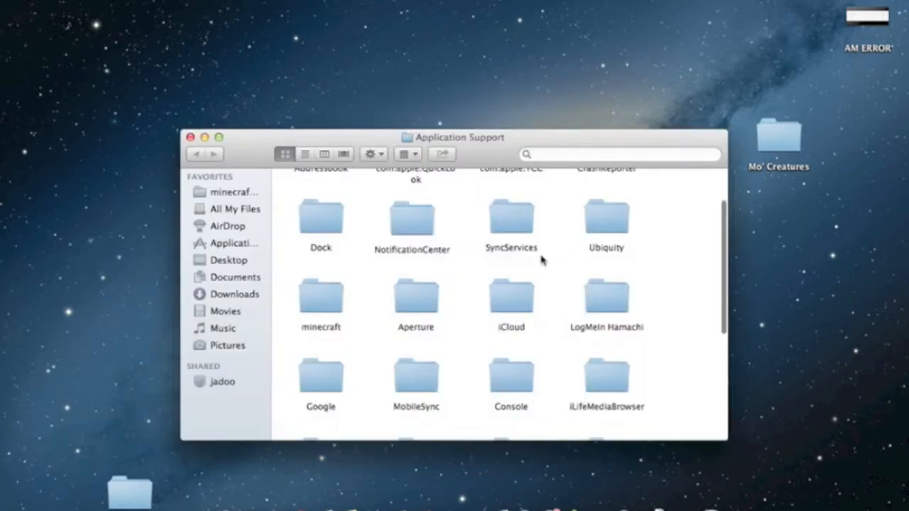
left_click(233, 192)
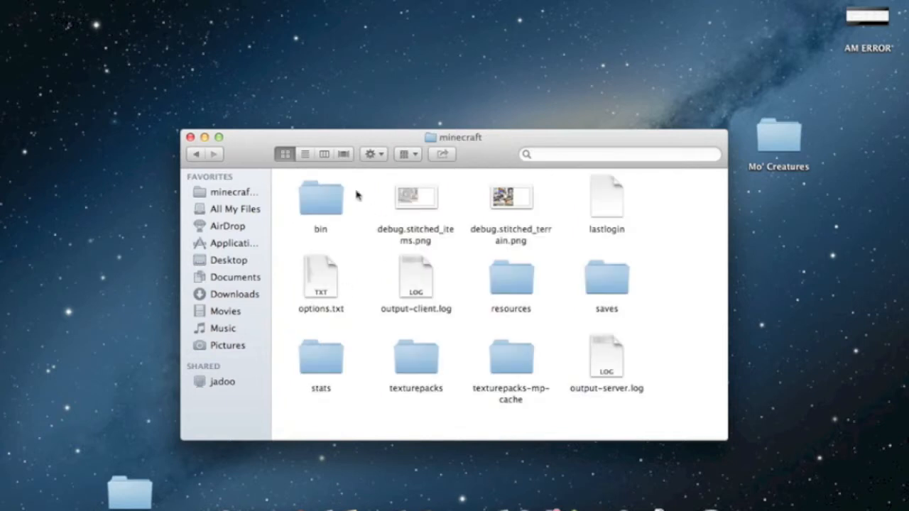
double_click(321, 199)
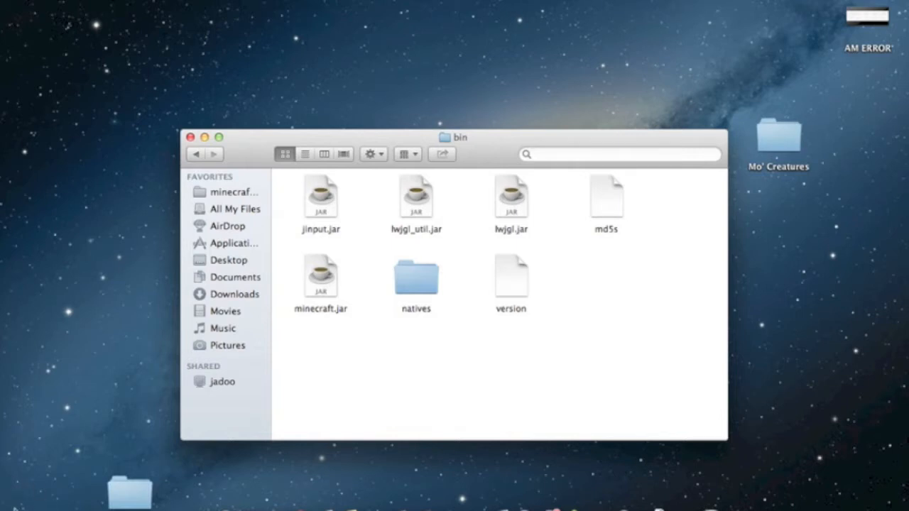
mouse_move(352, 372)
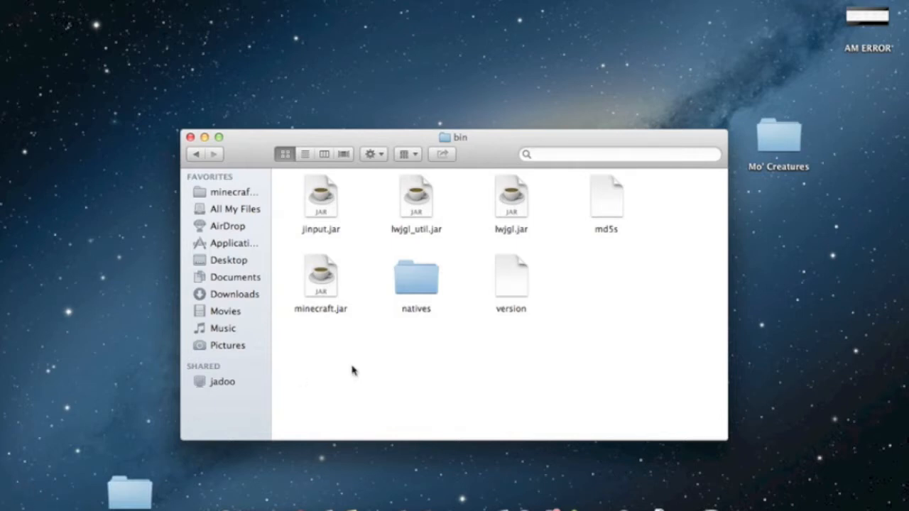
mouse_move(415, 349)
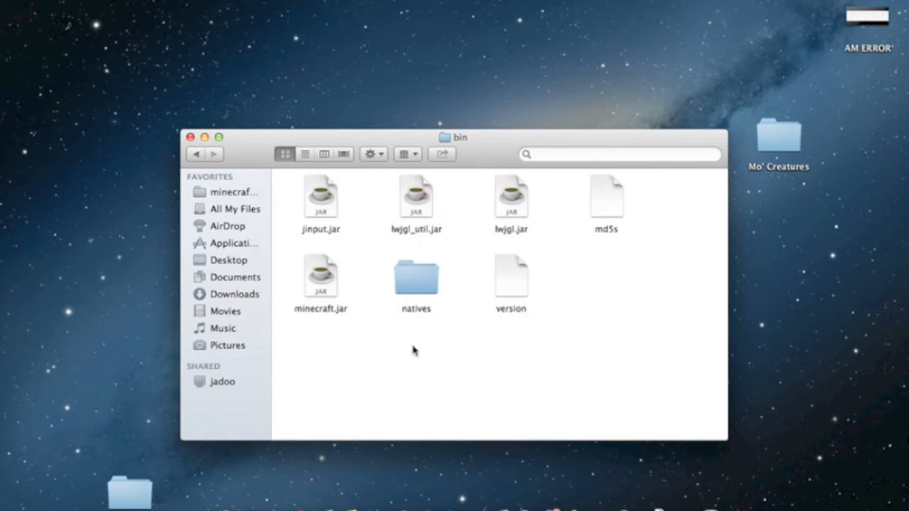
mouse_move(432, 350)
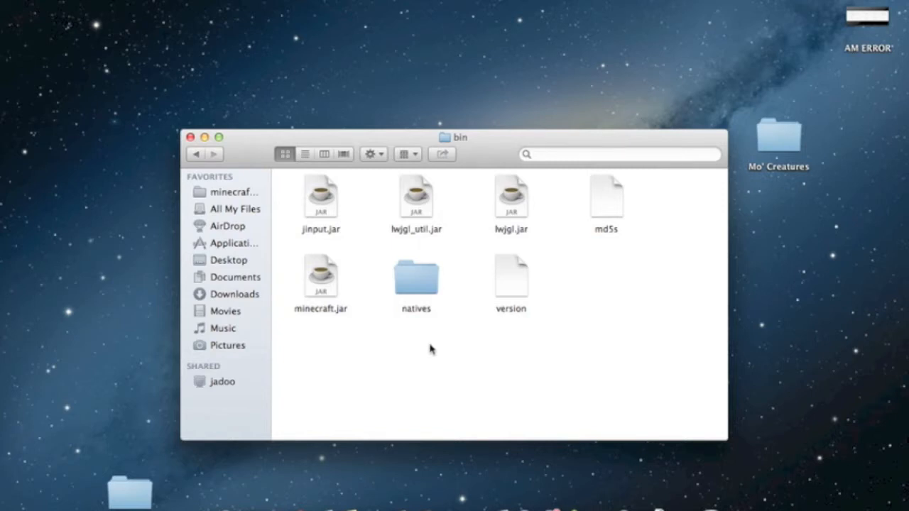
mouse_move(435, 333)
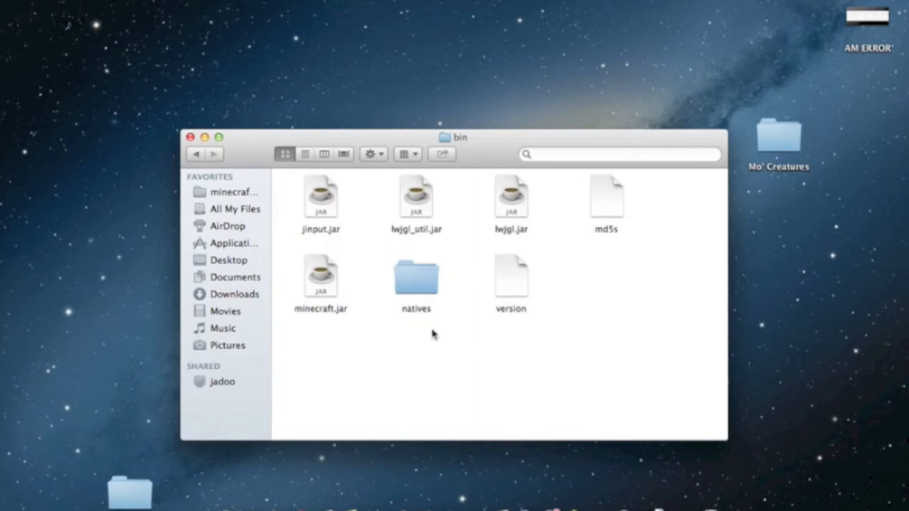
mouse_move(469, 304)
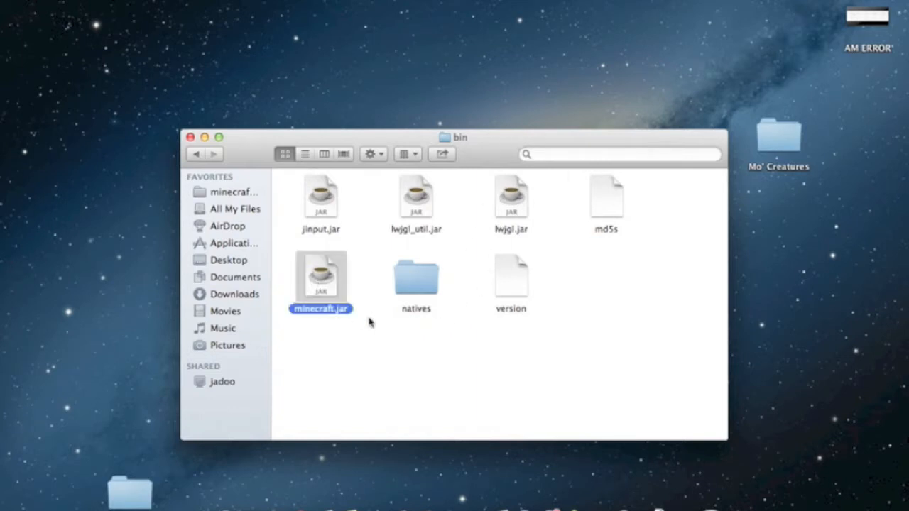
- Rename minecraft.jar to minecraft.jar.zip via Get Info, confirming Use .zip
right_click(321, 277)
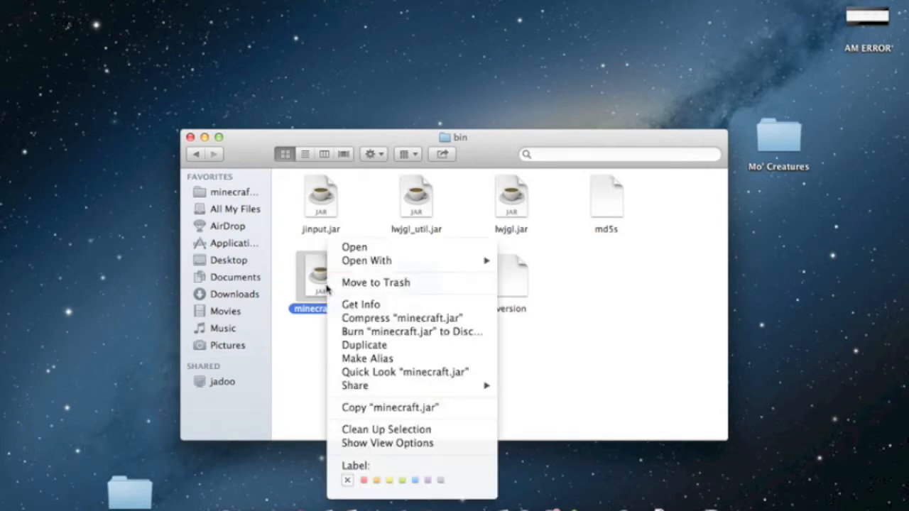
left_click(361, 304)
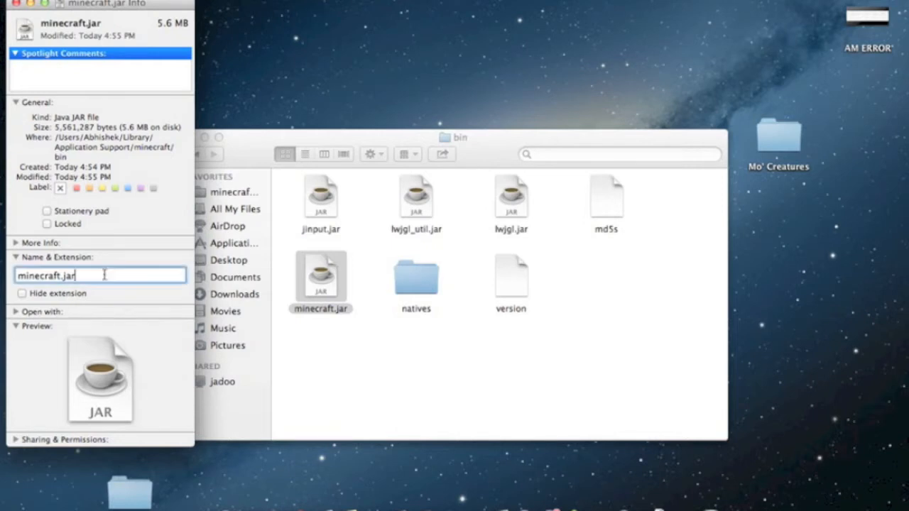
type(".zip")
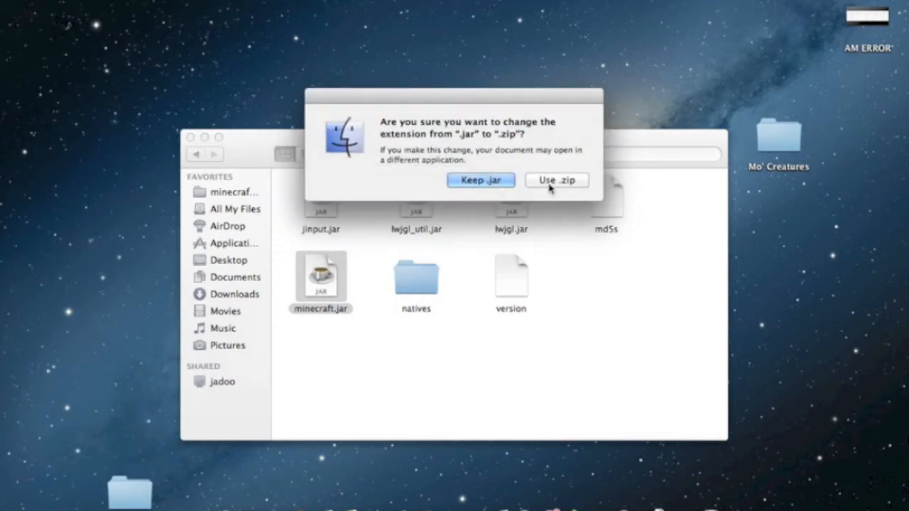
left_click(557, 179)
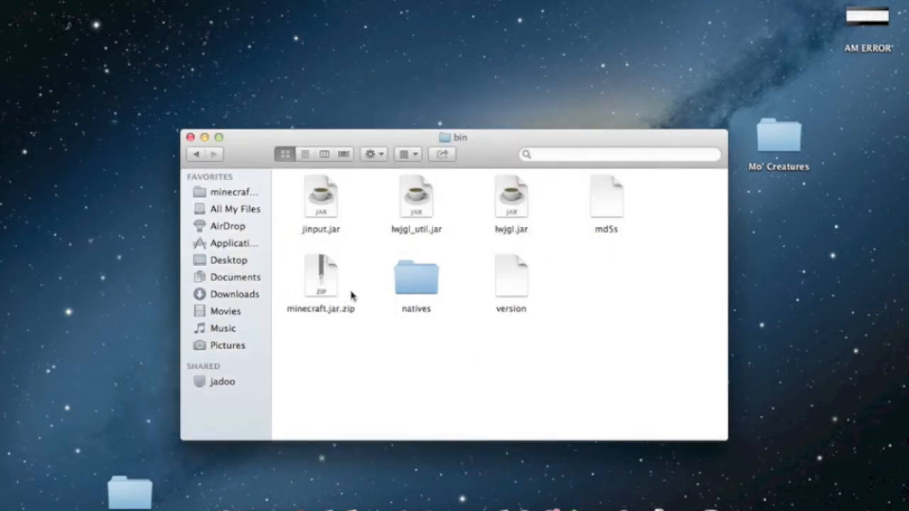
- Extract minecraft.jar.zip, trash the zip, and open the extracted minecraft.jar folder
double_click(321, 277)
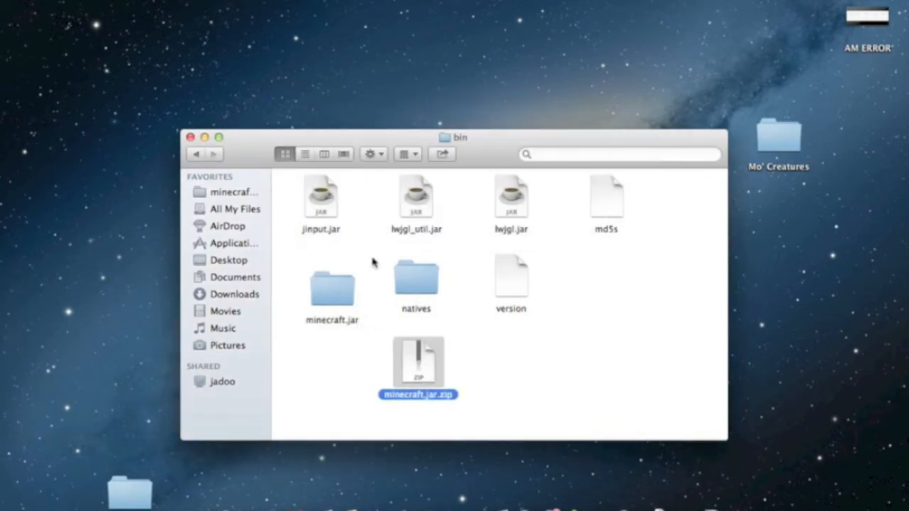
left_click_drag(418, 362, 628, 381)
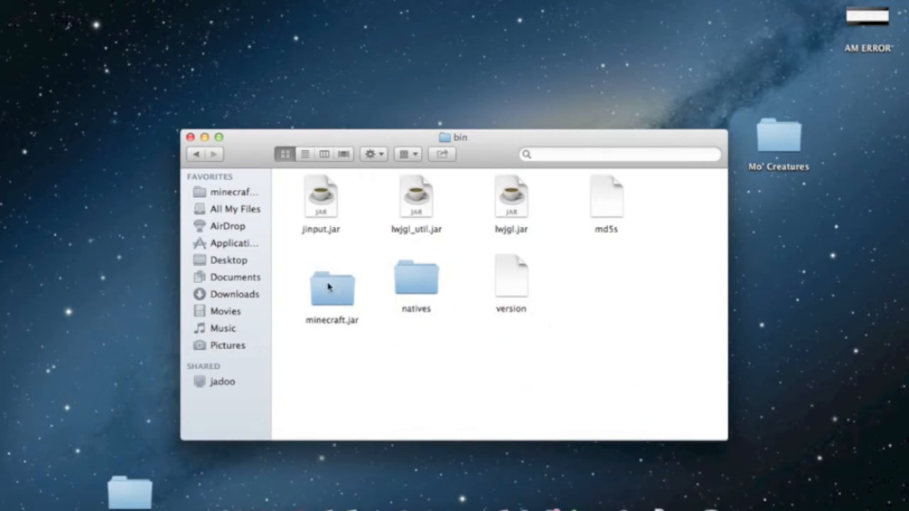
double_click(333, 284)
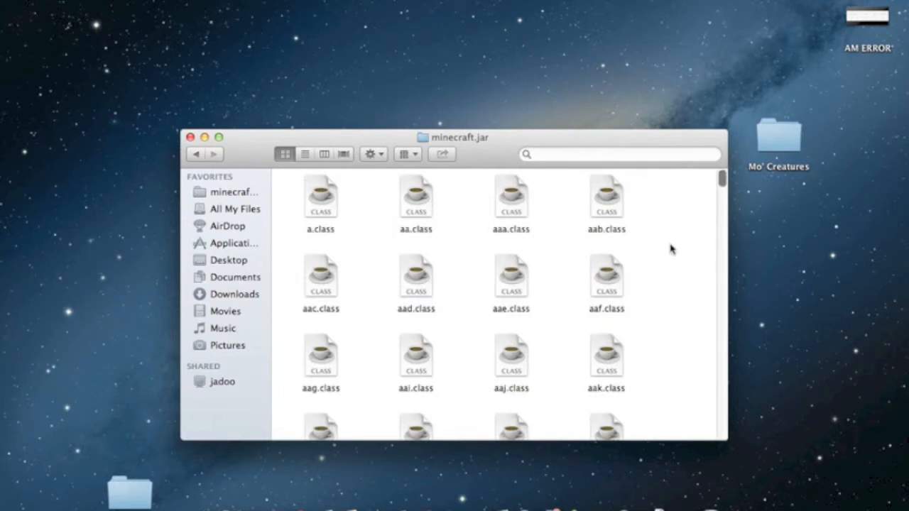
scroll("down", 3)
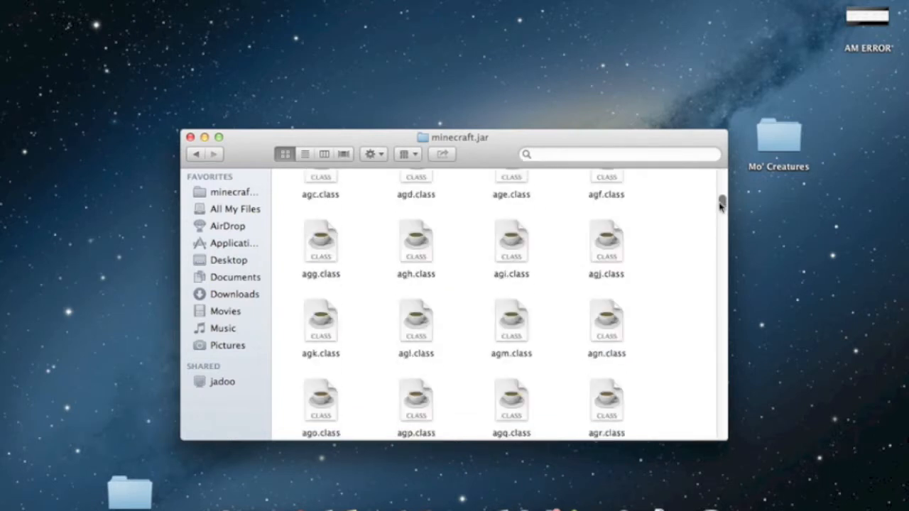
scroll("down", 3)
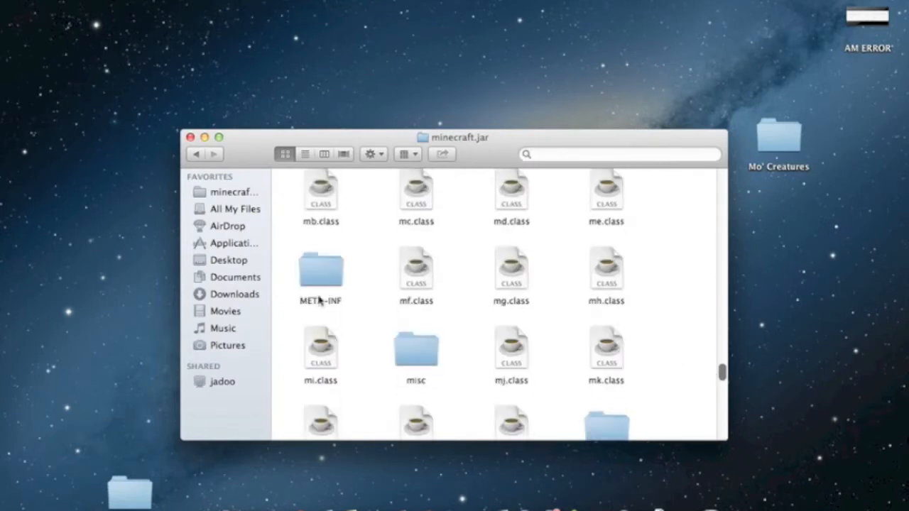
mouse_move(378, 273)
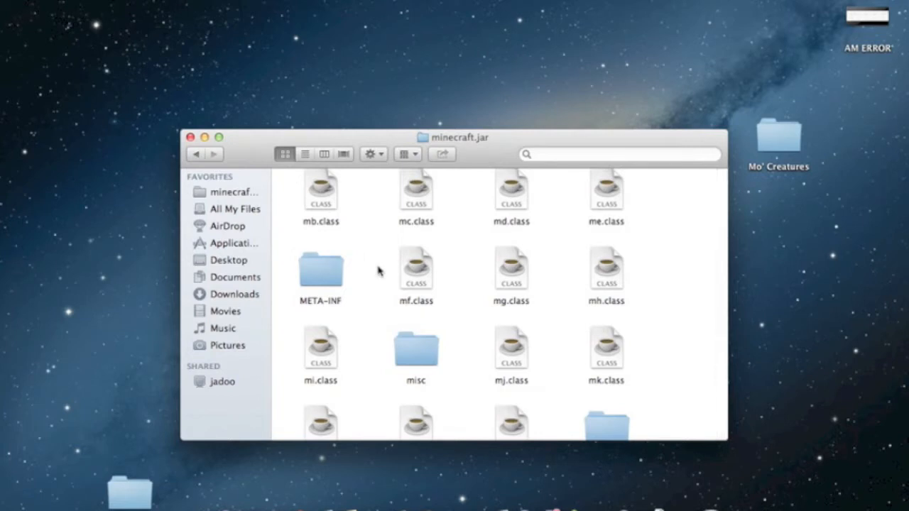
mouse_move(525, 179)
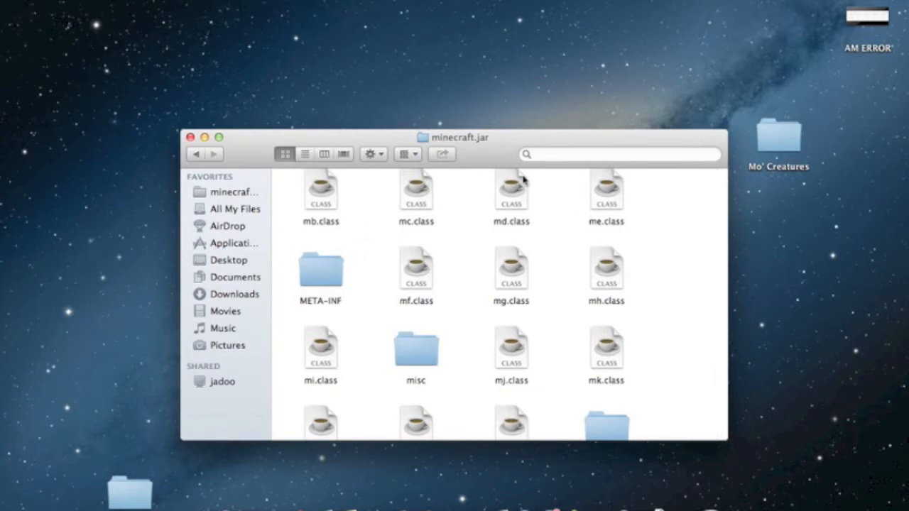
mouse_move(480, 255)
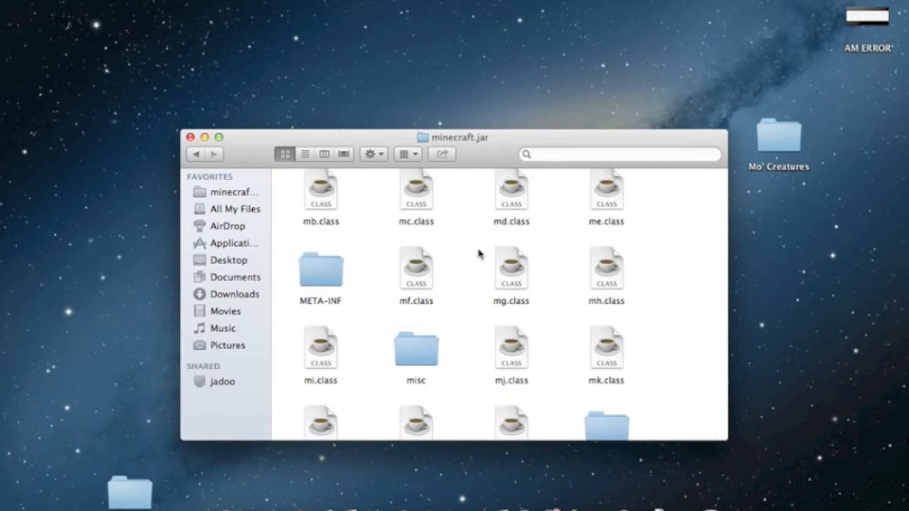
- Delete the META-INF folder and move the minecraft.jar window to the left
left_click(318, 272)
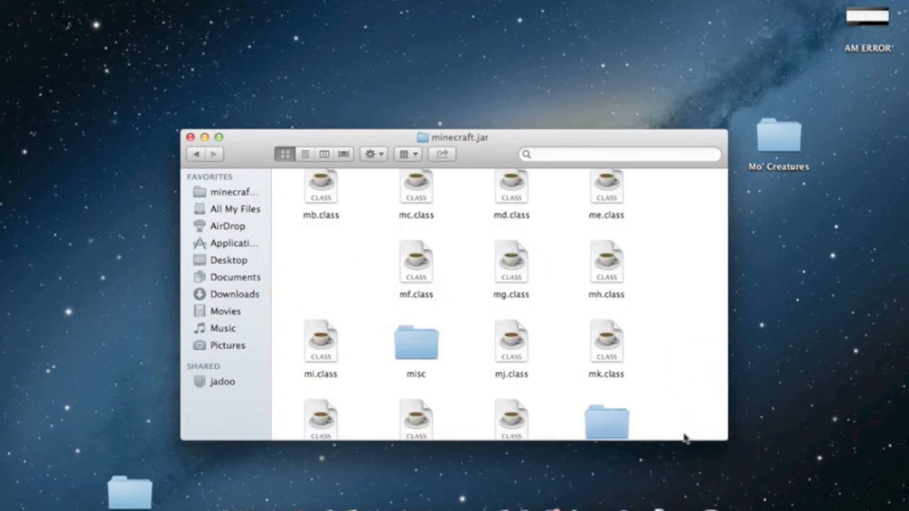
scroll("down", 3)
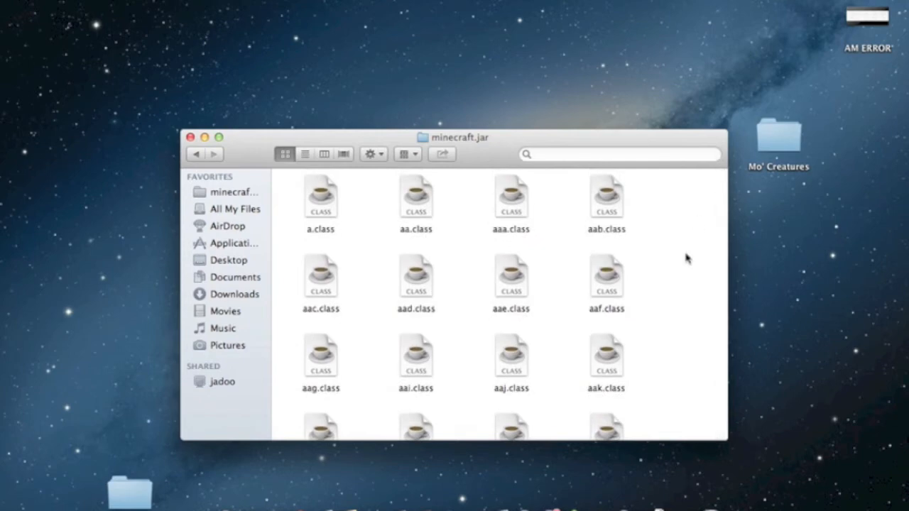
left_click_drag(452, 137, 332, 81)
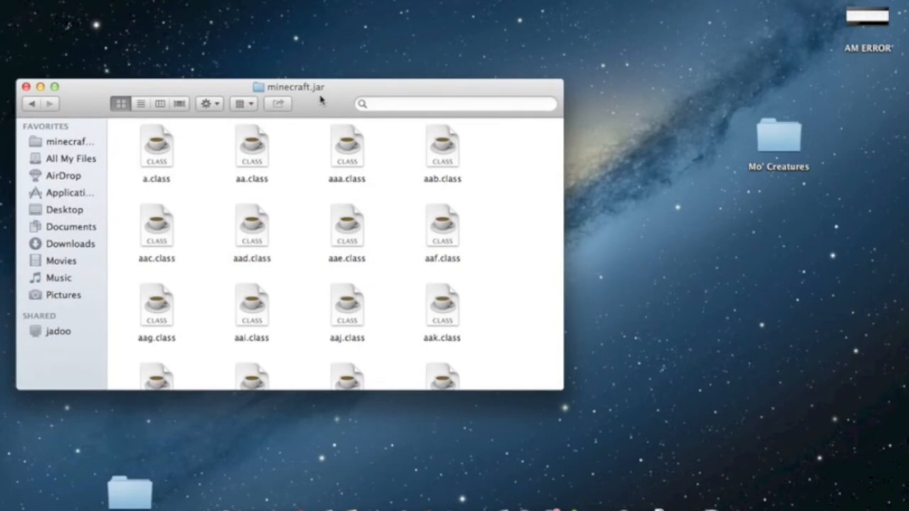
mouse_move(640, 301)
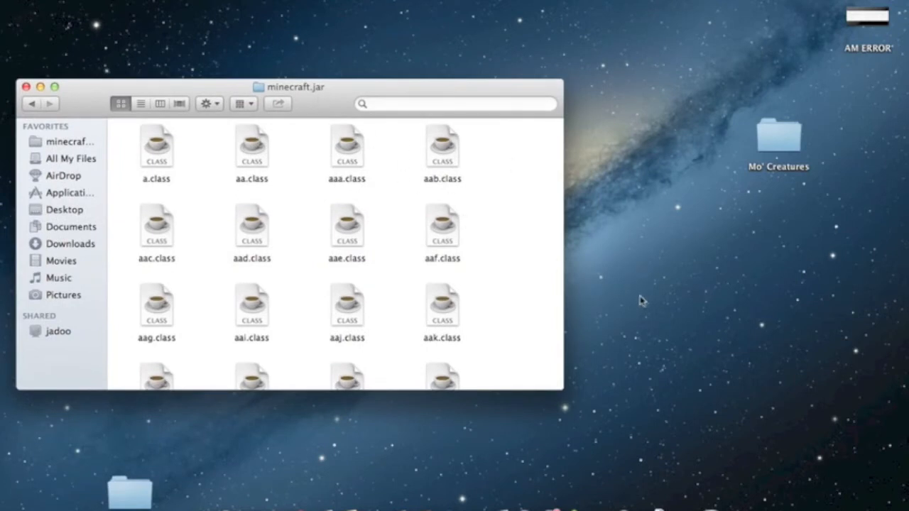
mouse_move(415, 144)
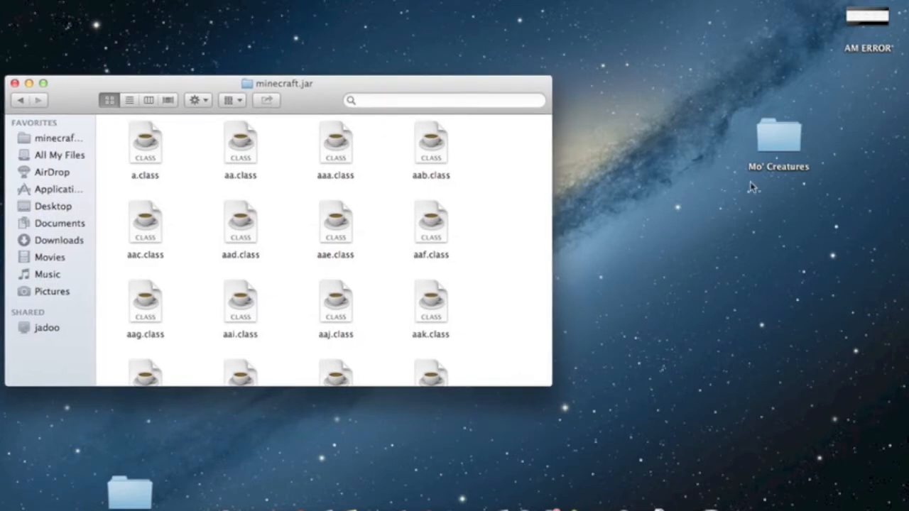
mouse_move(774, 139)
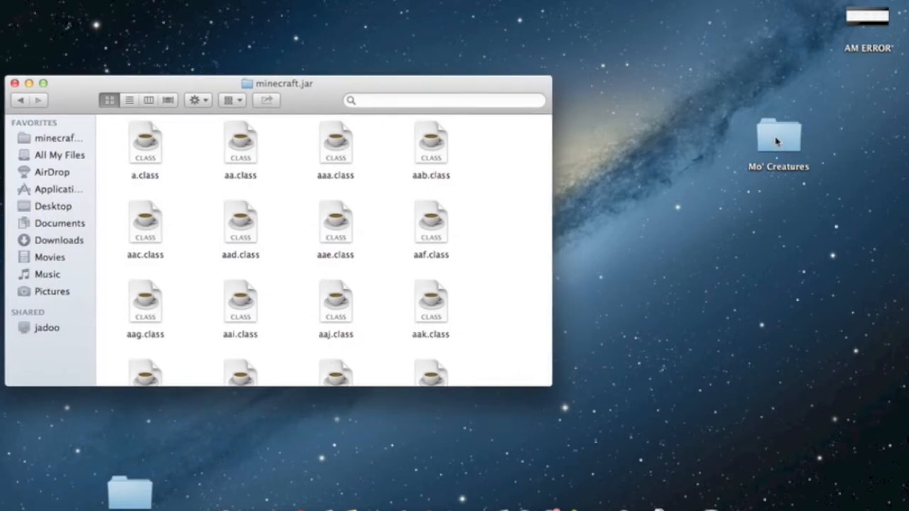
- Extract the Forge universal 1.5.1-7.7.1.611 zip and copy all its class files into minecraft.jar
double_click(778, 135)
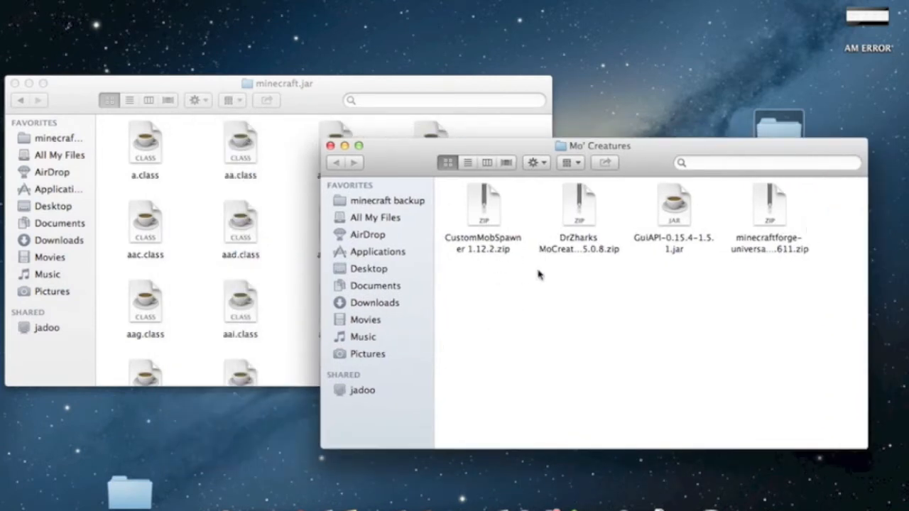
mouse_move(643, 153)
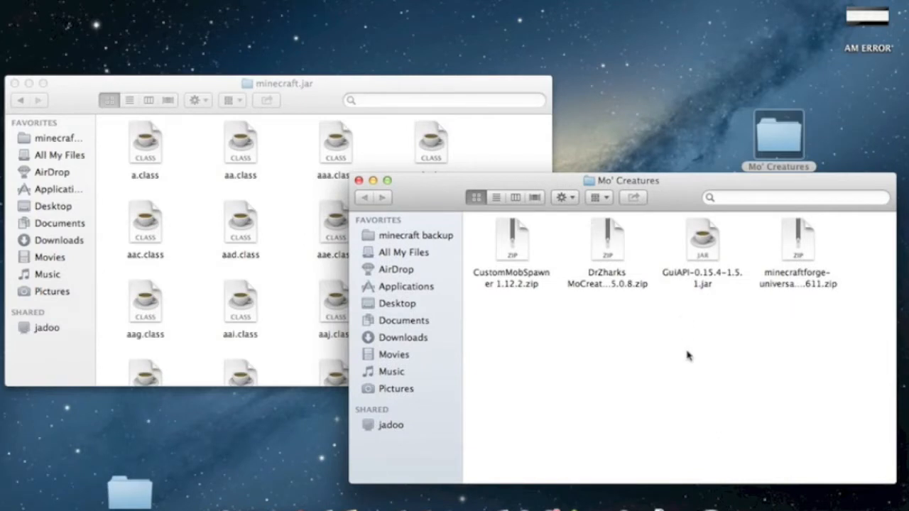
mouse_move(793, 241)
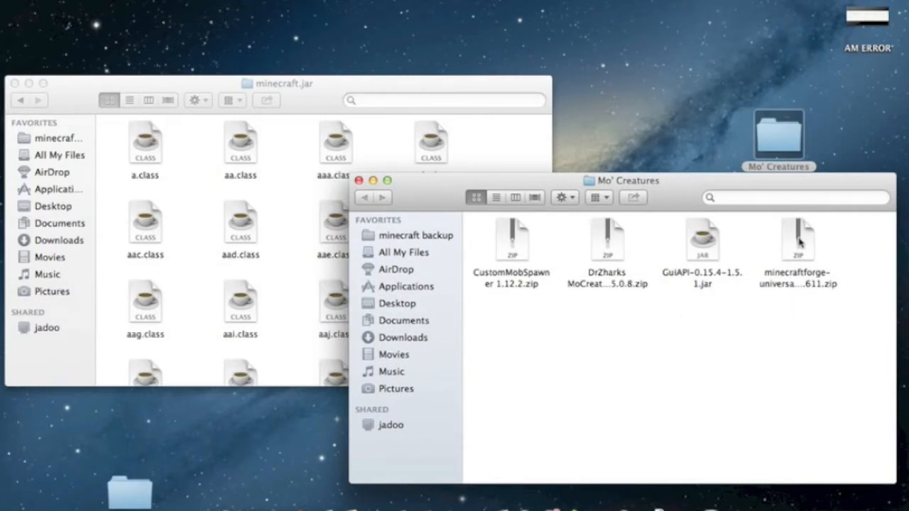
left_click(799, 242)
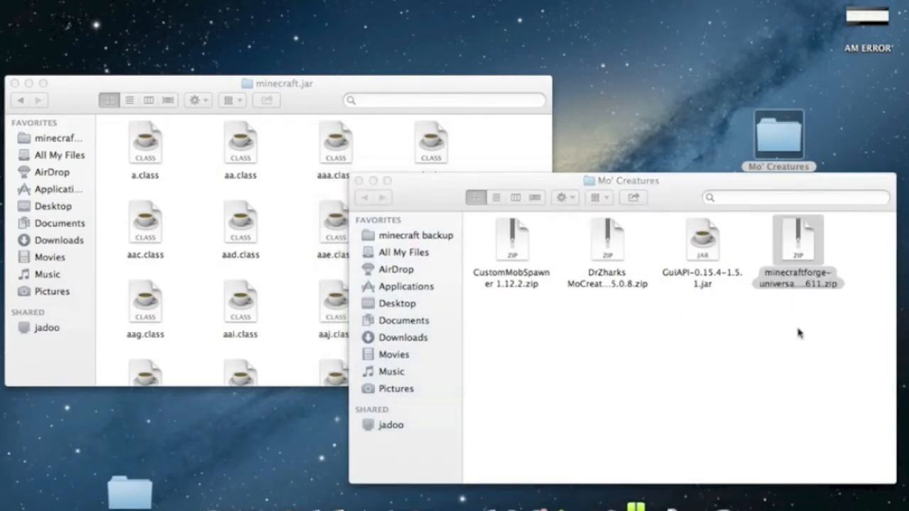
left_click(800, 242)
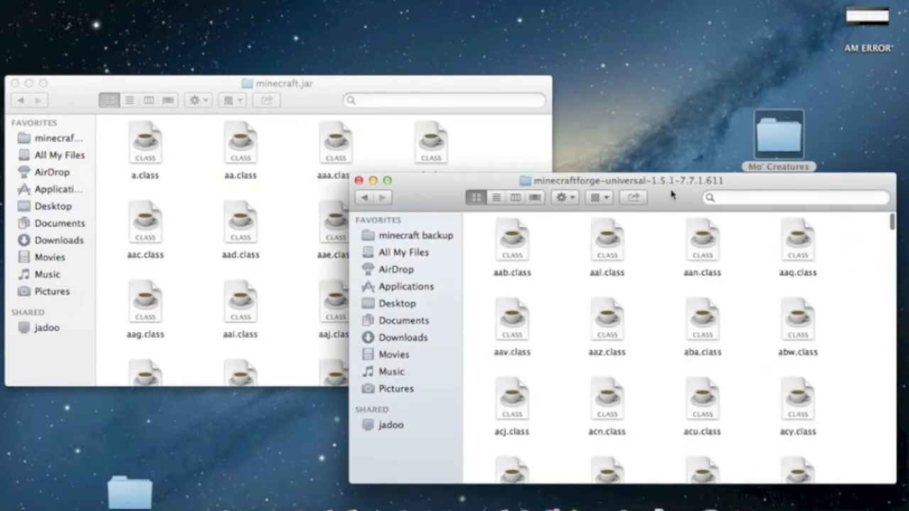
mouse_move(710, 220)
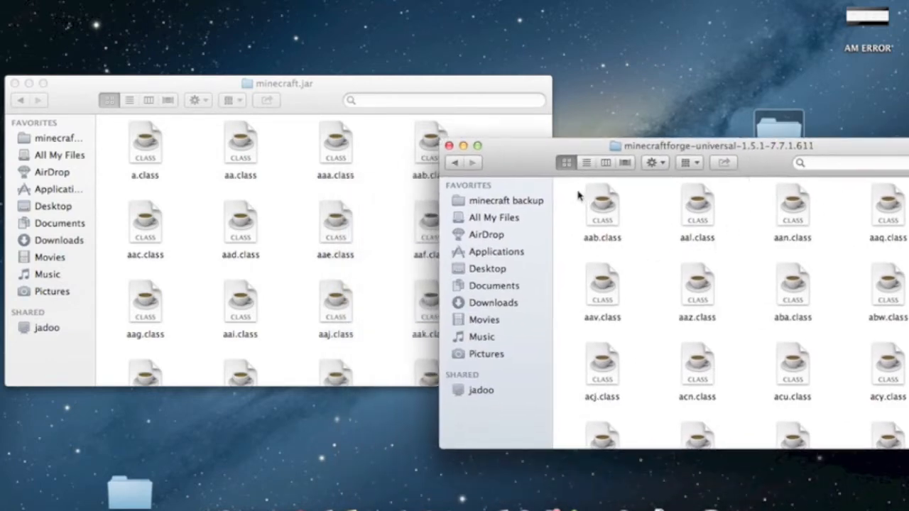
mouse_move(736, 286)
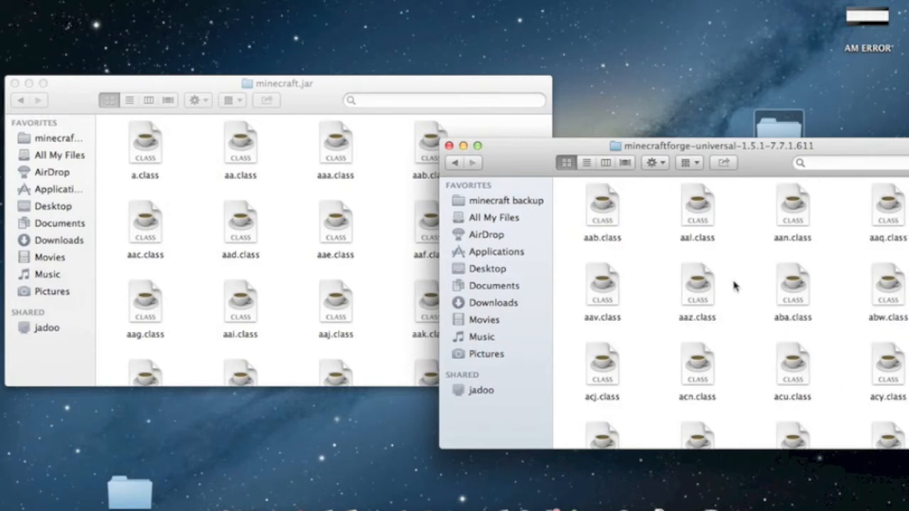
key("cmd+a")
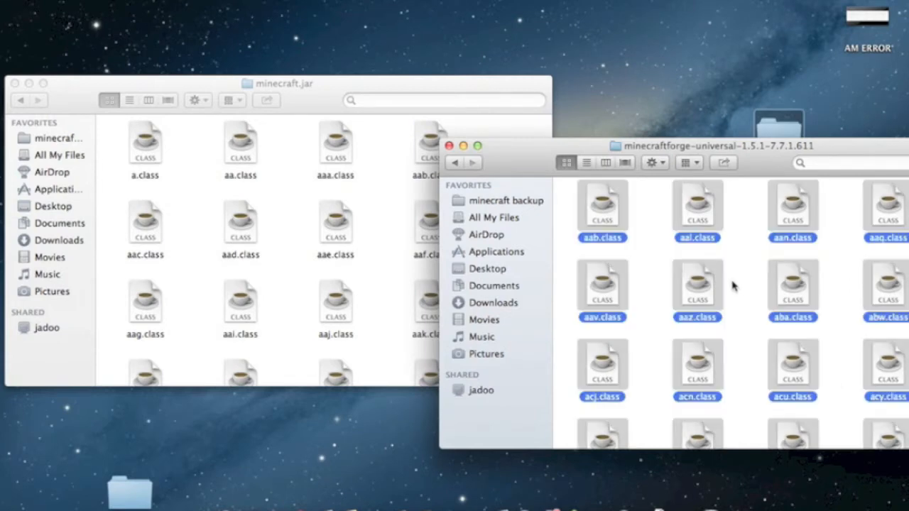
mouse_move(689, 294)
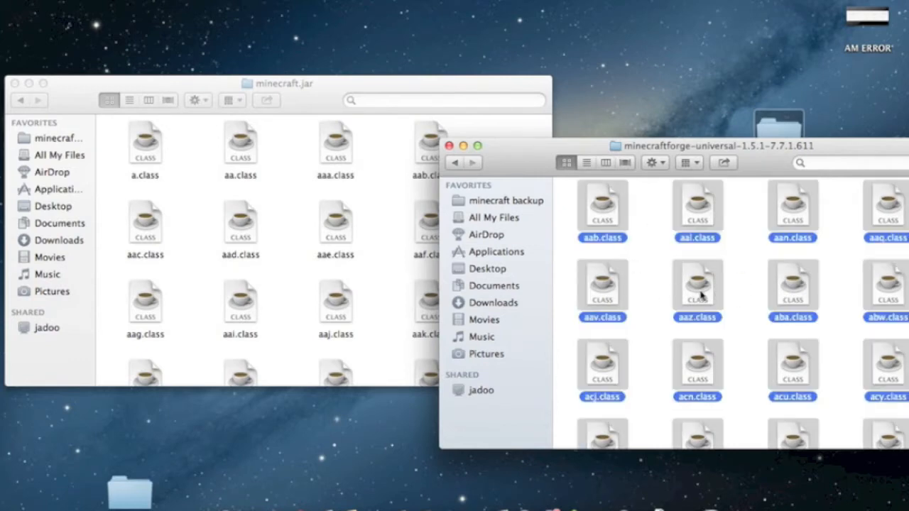
left_click_drag(696, 292, 285, 213)
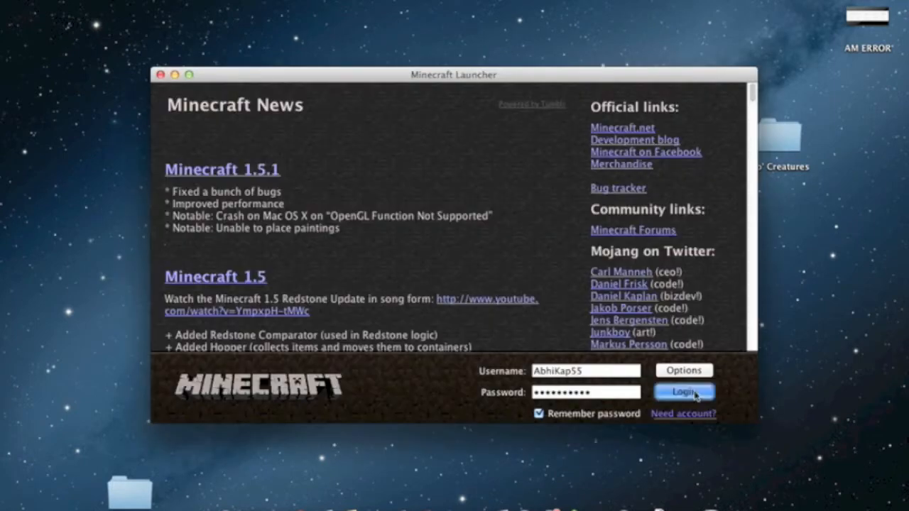
- Log in to launch Minecraft with Forge 7.7.1.611 loaded, then quit the game
left_click(684, 392)
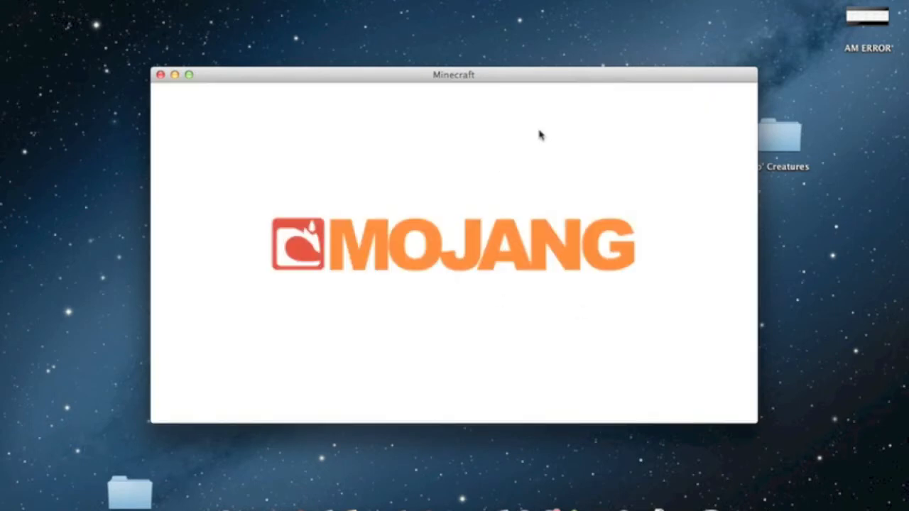
mouse_move(614, 183)
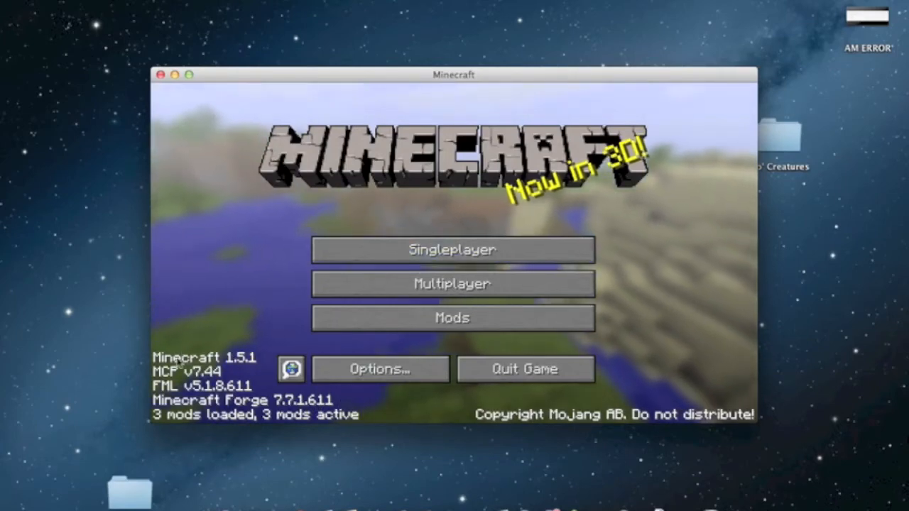
mouse_move(526, 369)
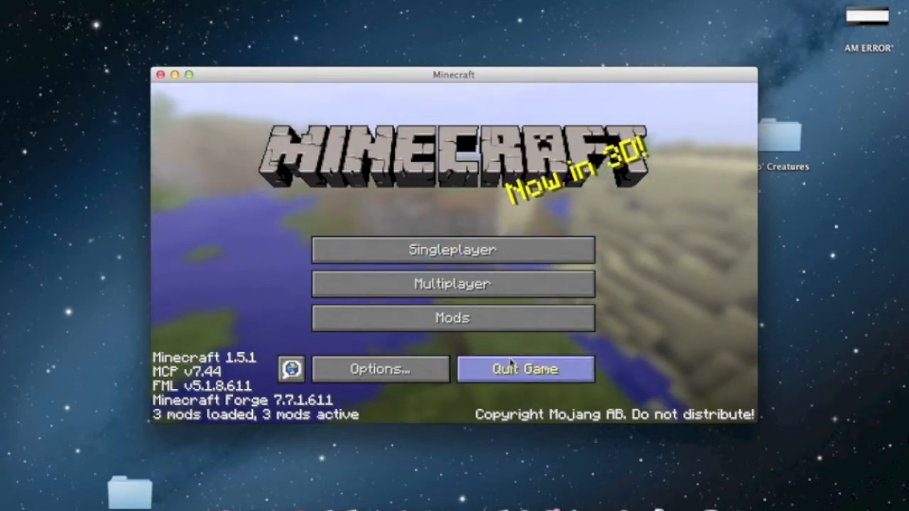
left_click(526, 369)
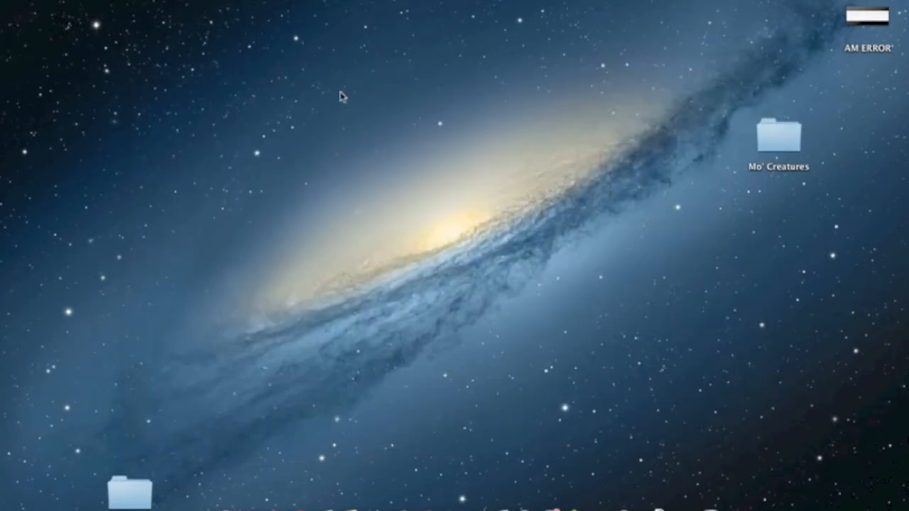
mouse_move(459, 330)
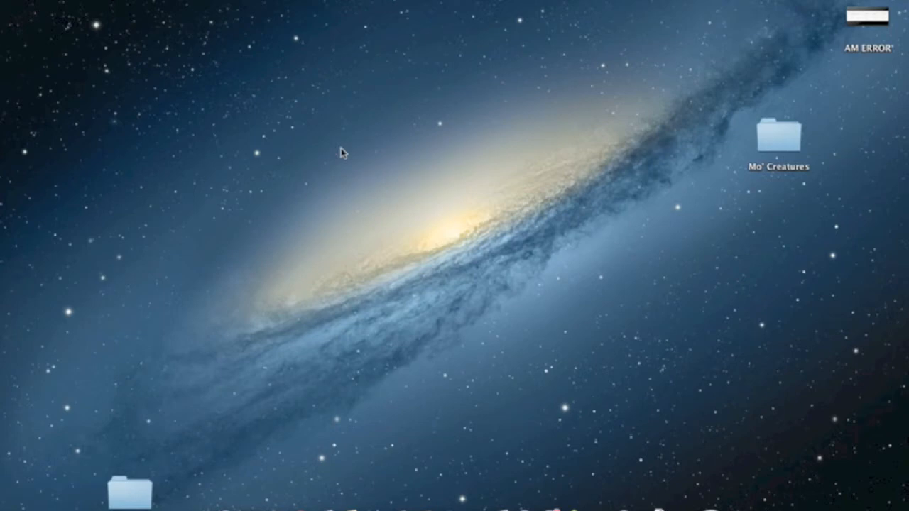
mouse_move(412, 256)
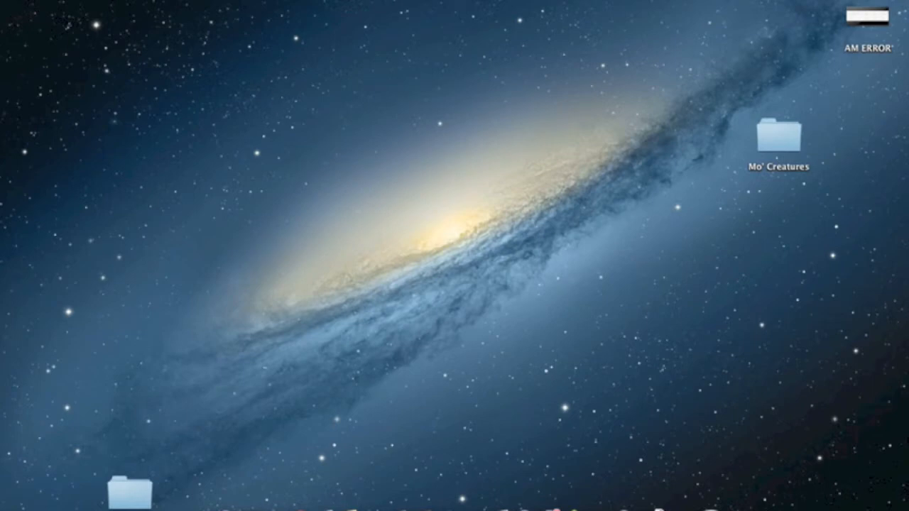
- Navigate Library > Application Support > minecraft and open the coremods folder, moved aside
left_click(242, 111)
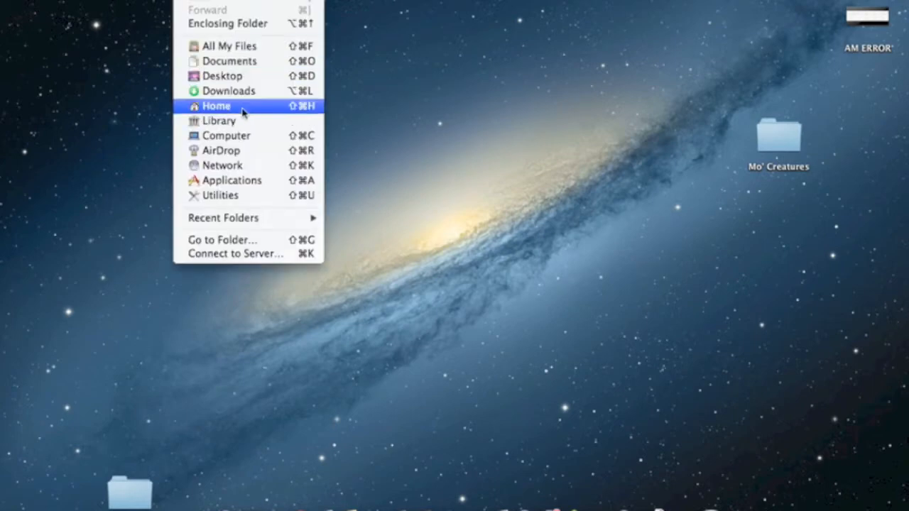
left_click(219, 119)
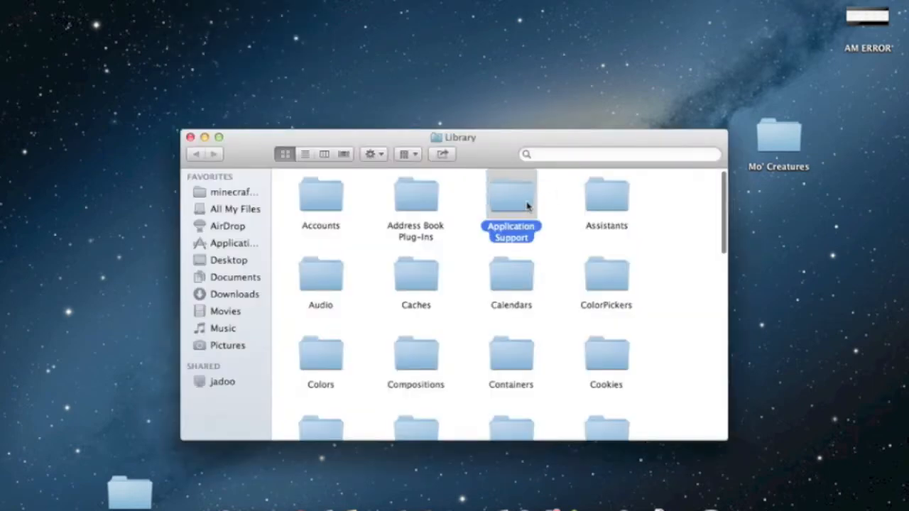
left_click(232, 192)
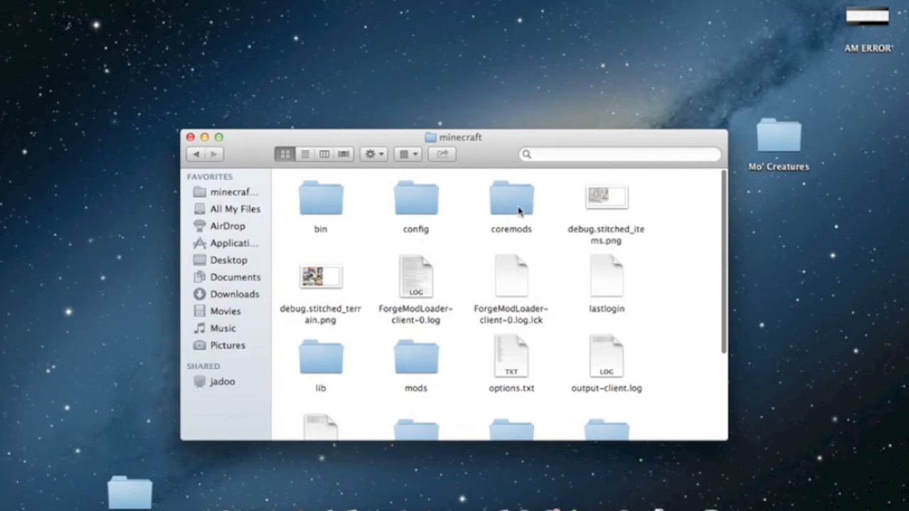
mouse_move(520, 233)
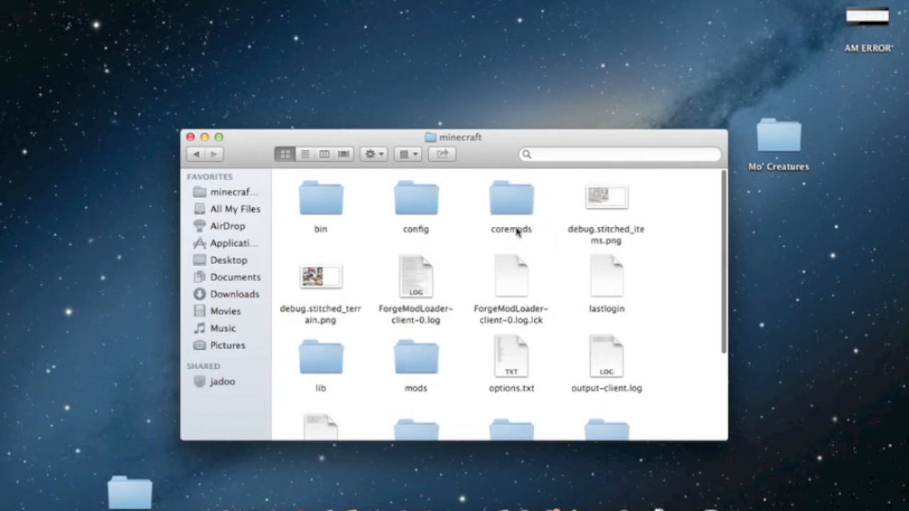
mouse_move(553, 236)
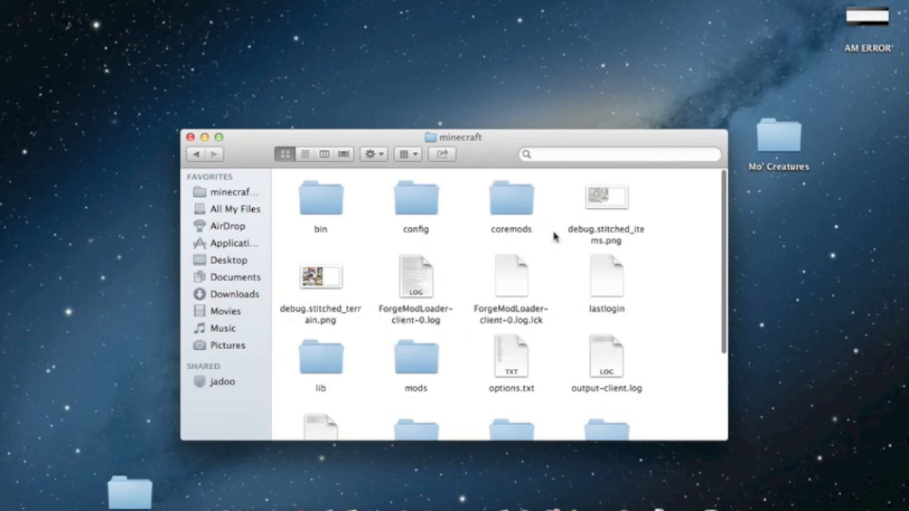
mouse_move(512, 199)
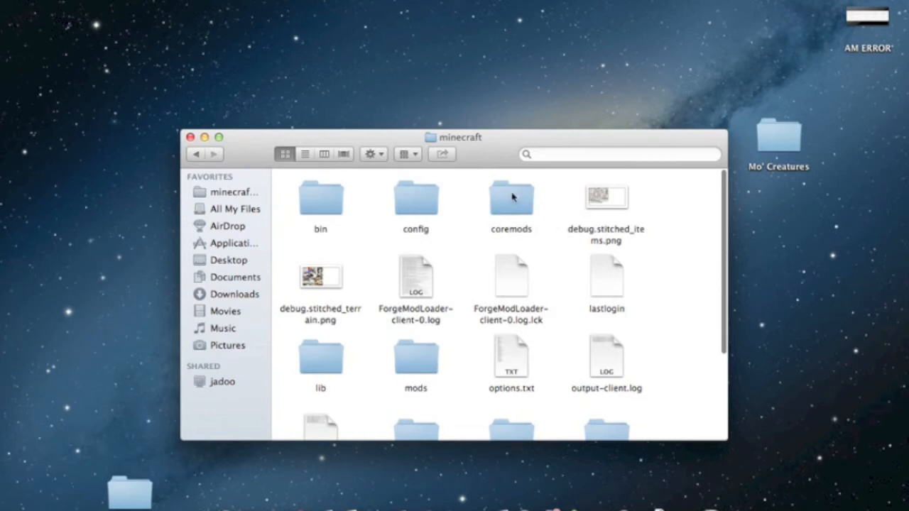
double_click(512, 198)
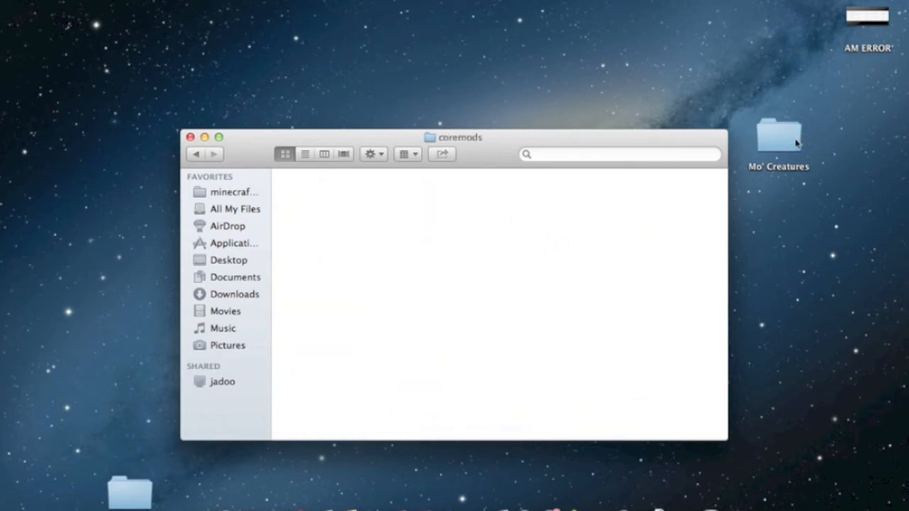
left_click_drag(452, 136, 289, 113)
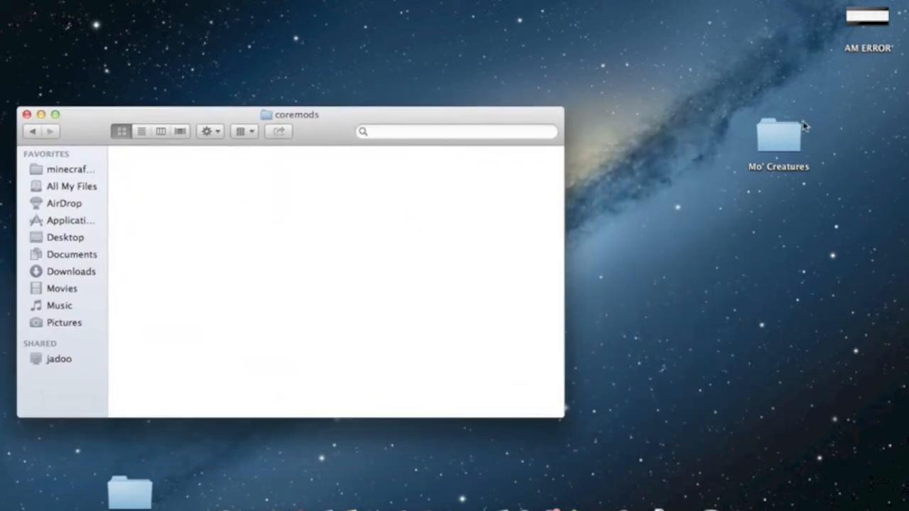
- Drag GuiAPI-0.15.4-1.5.1.jar from Mo' Creatures into coremods, then return to the minecraft folder
double_click(779, 133)
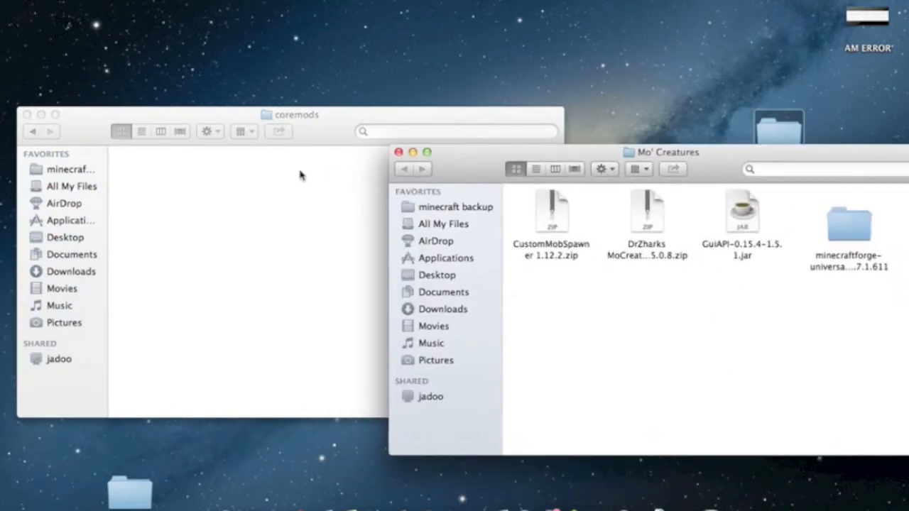
left_click_drag(742, 213, 646, 348)
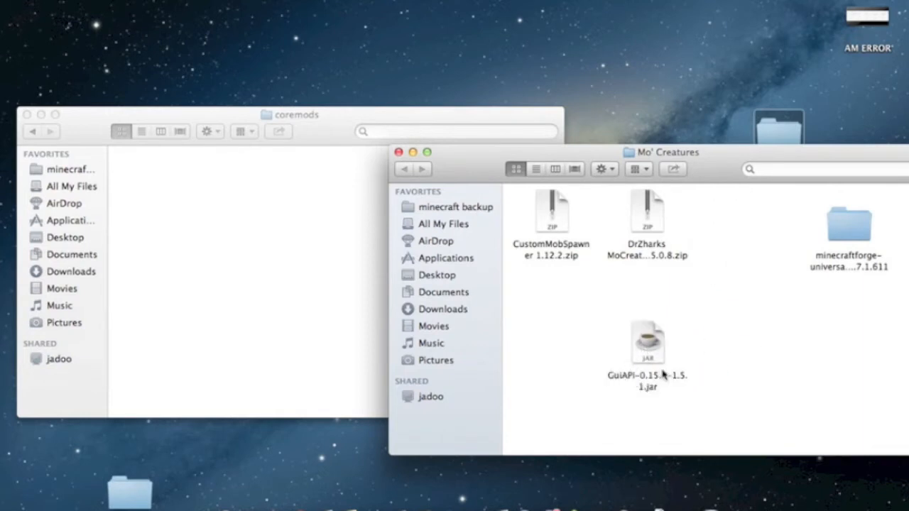
left_click_drag(648, 343, 207, 225)
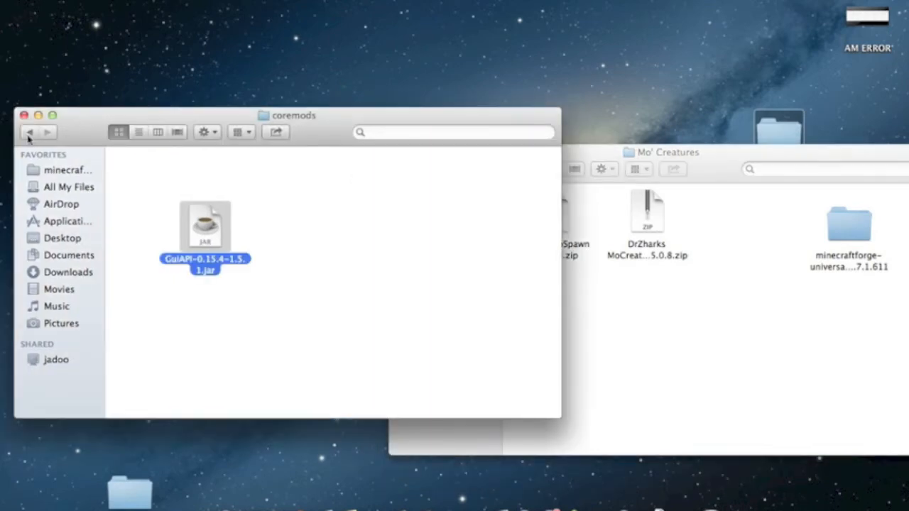
left_click(28, 132)
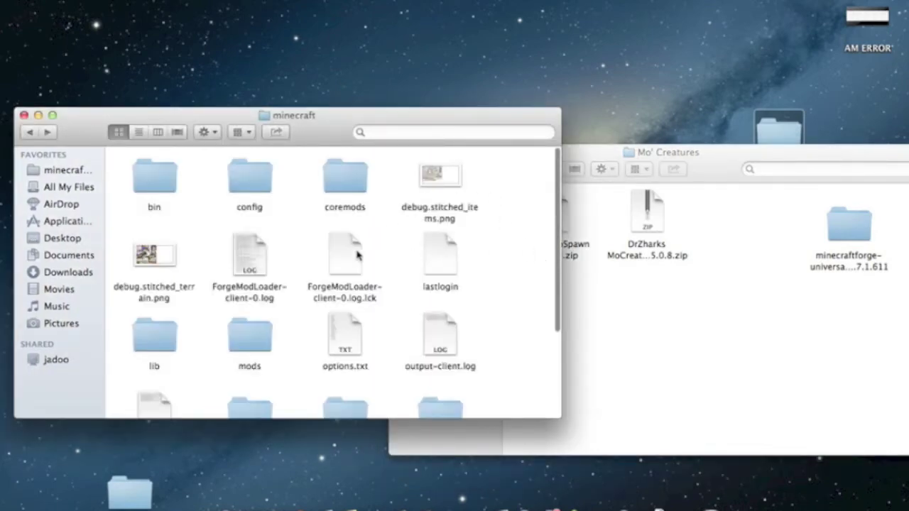
mouse_move(297, 324)
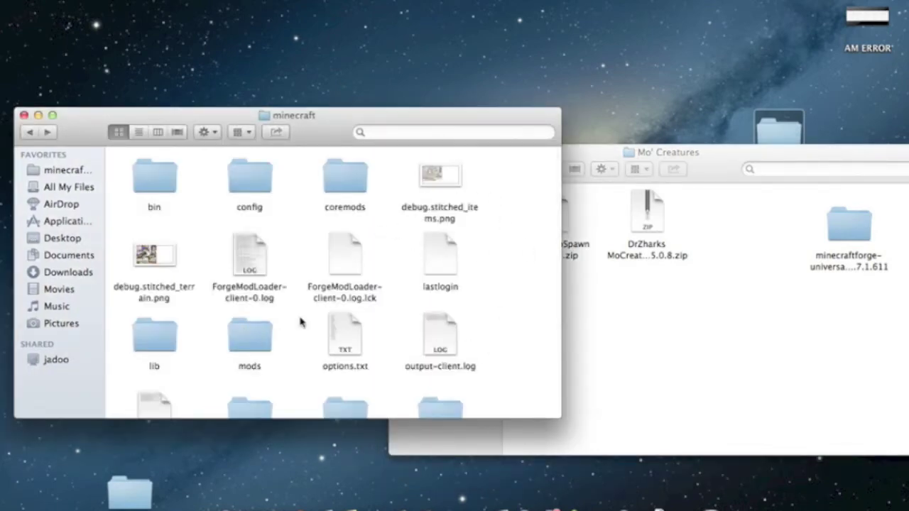
mouse_move(357, 179)
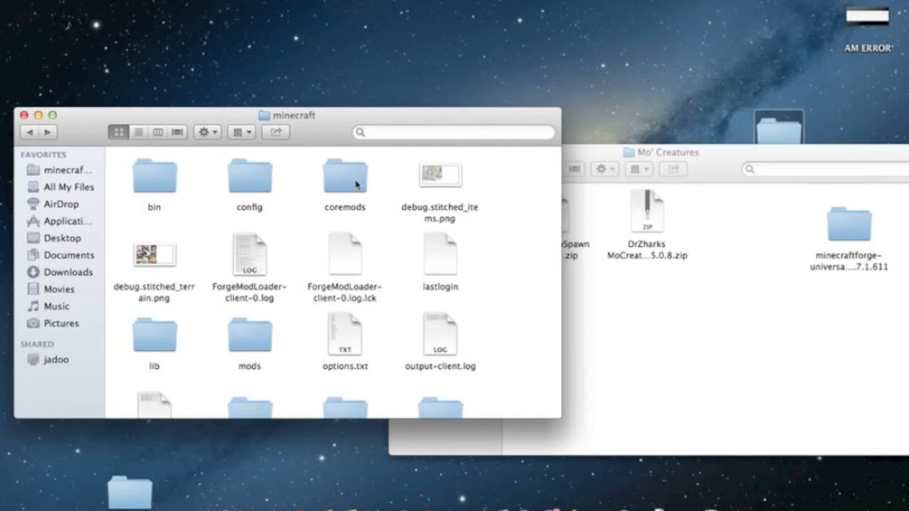
mouse_move(259, 338)
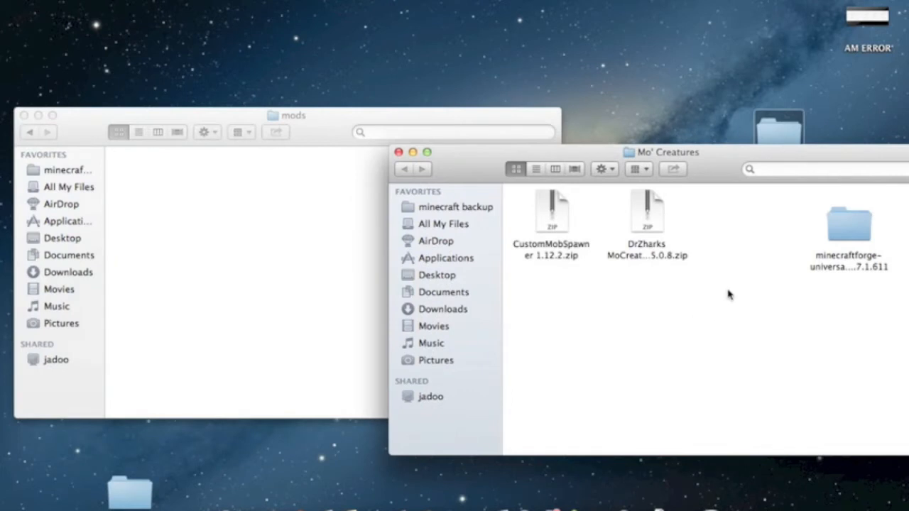
mouse_move(710, 236)
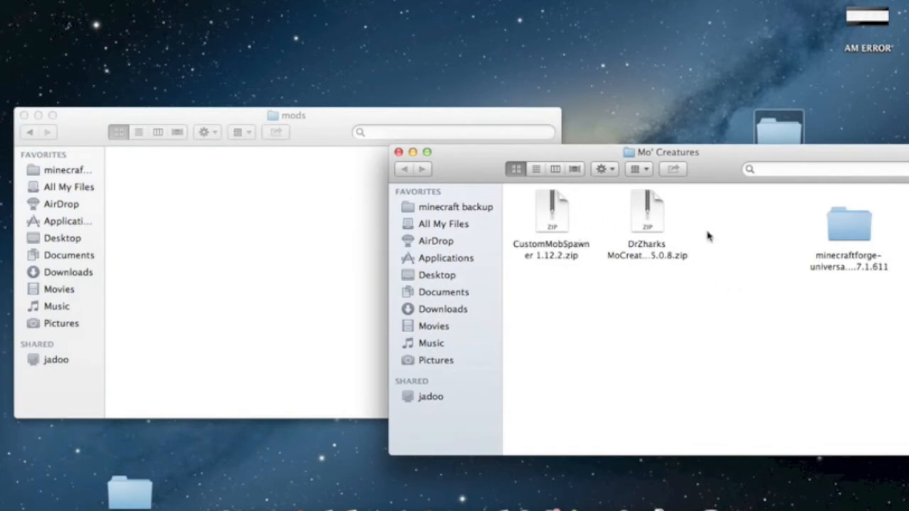
mouse_move(668, 218)
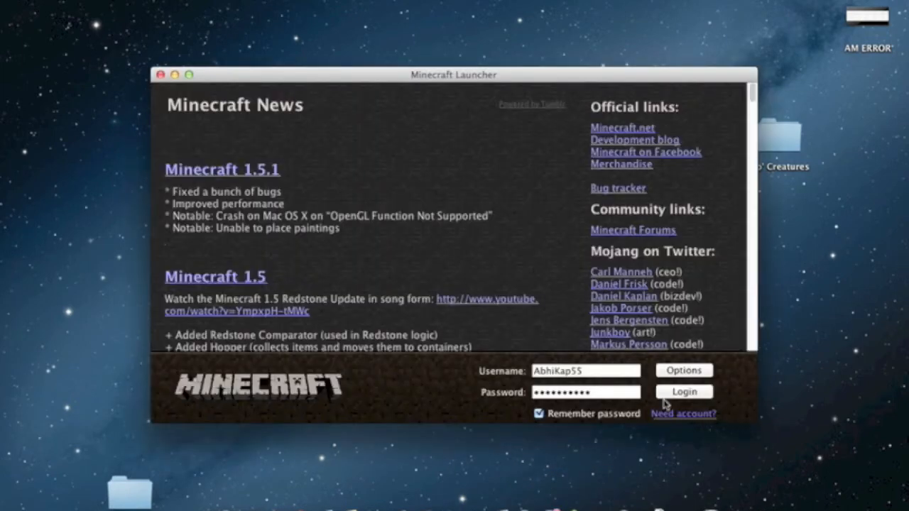
- Launch Minecraft again and review the Mods list showing six mods loaded, then close it
left_click(685, 392)
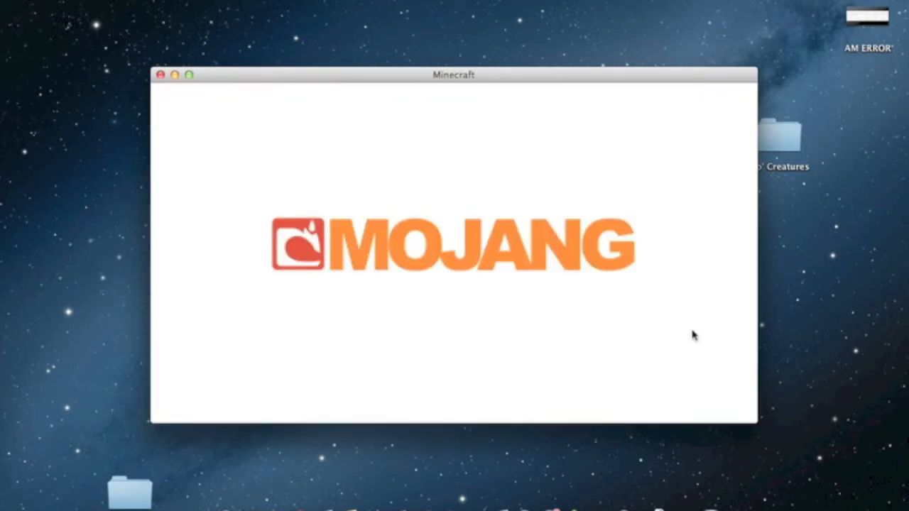
mouse_move(481, 293)
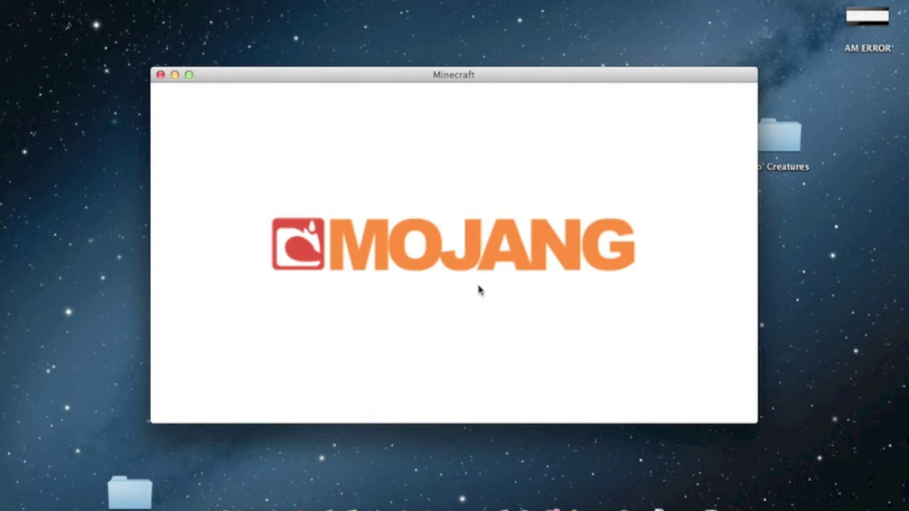
mouse_move(489, 299)
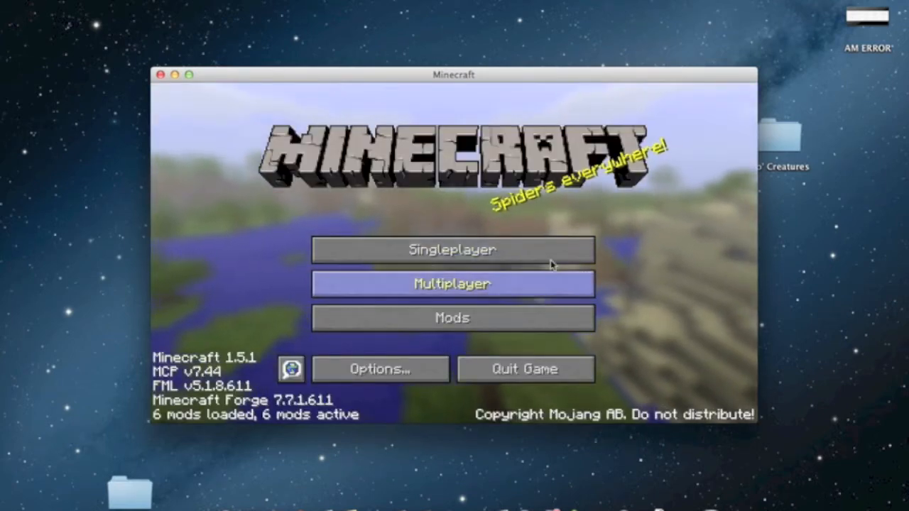
left_click(452, 319)
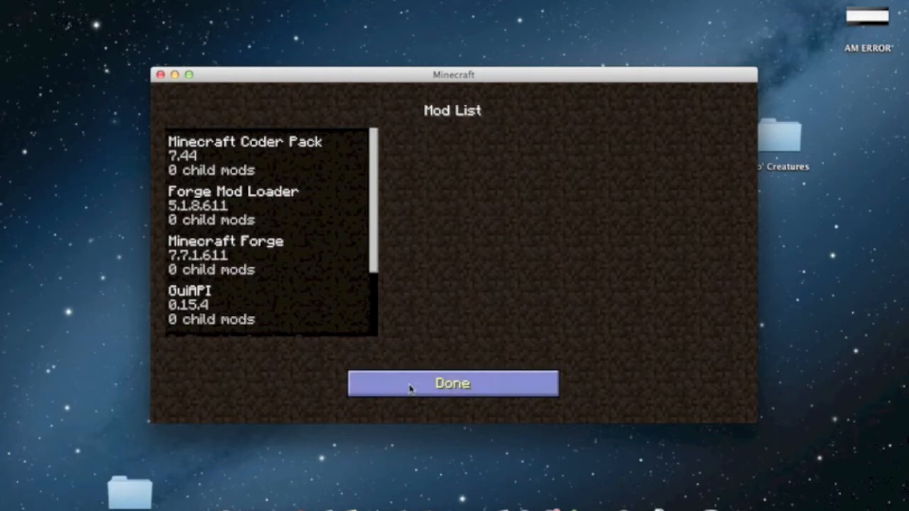
left_click(452, 383)
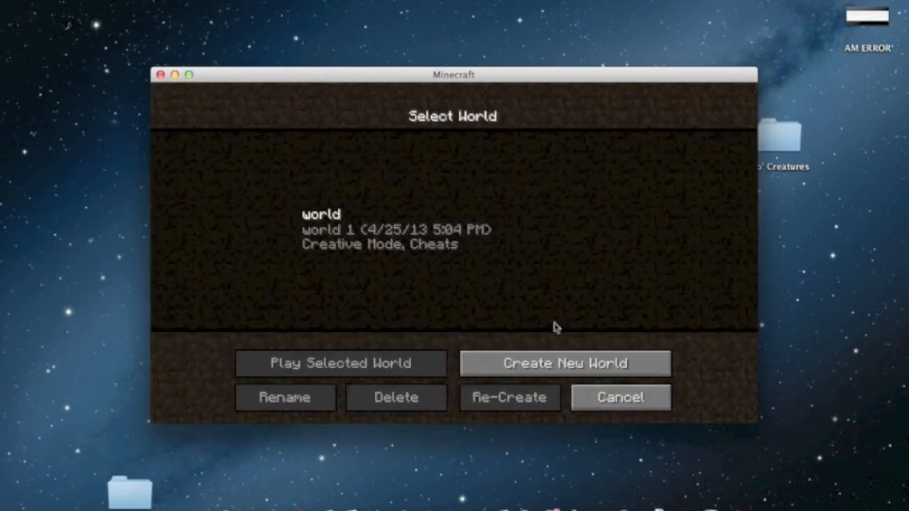
- Create and load a new Creative-mode world, then bring up its video settings from the pause menu
left_click(566, 363)
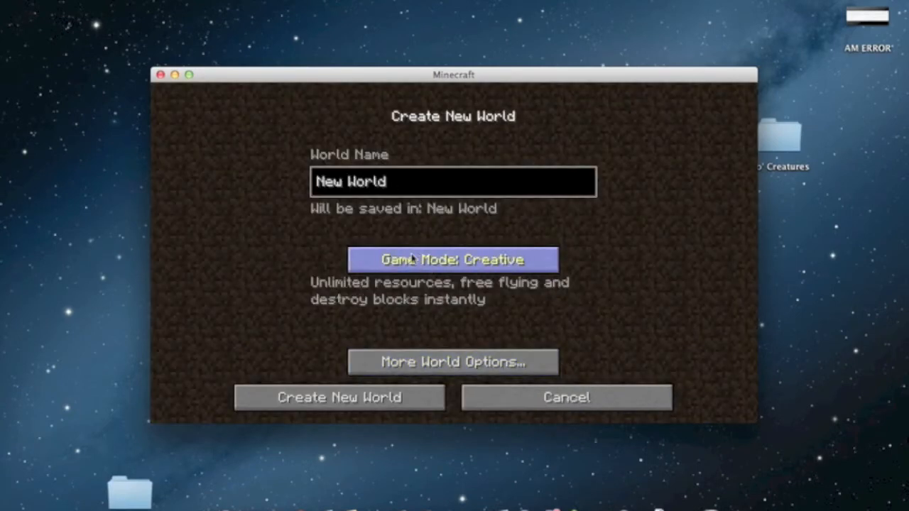
left_click(339, 398)
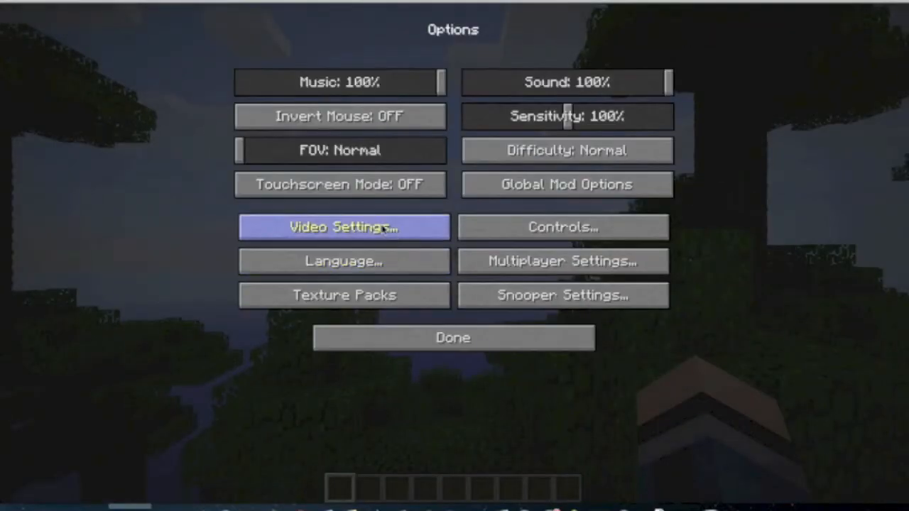
left_click(341, 227)
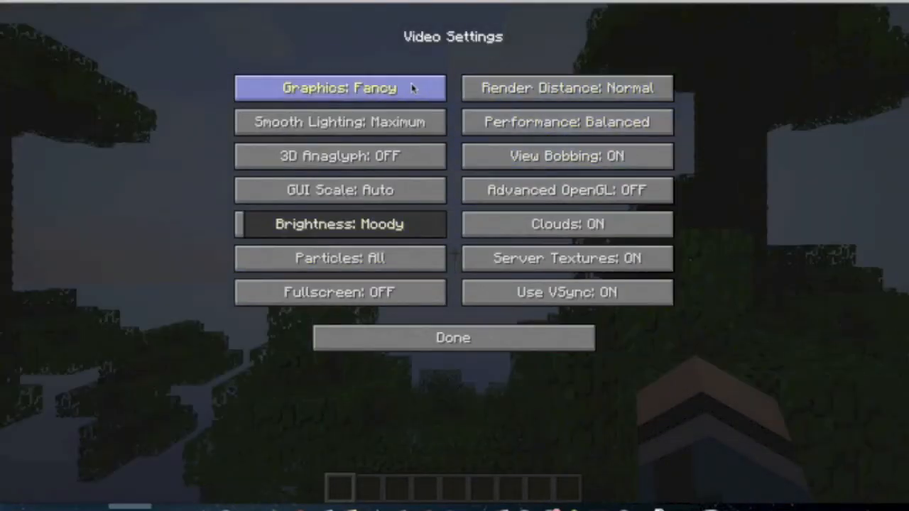
left_click(453, 338)
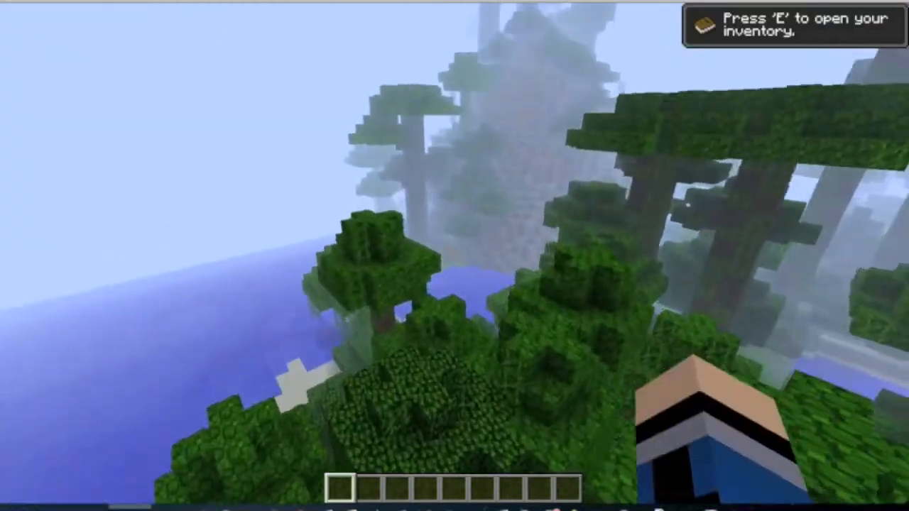
mouse_move(454, 255)
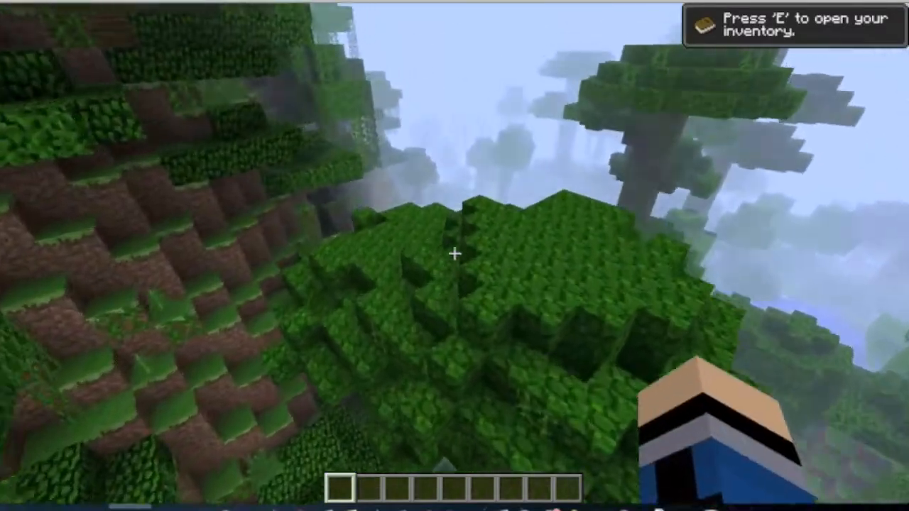
mouse_move(454, 253)
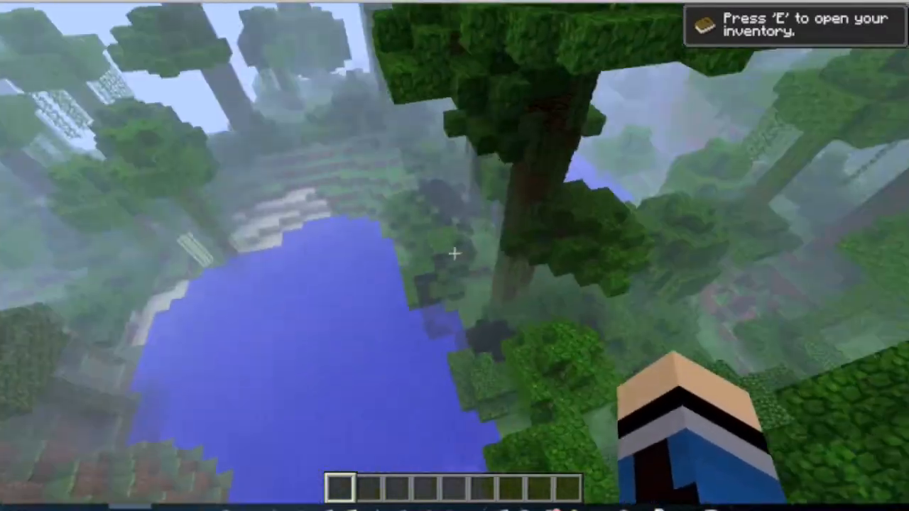
mouse_move(455, 256)
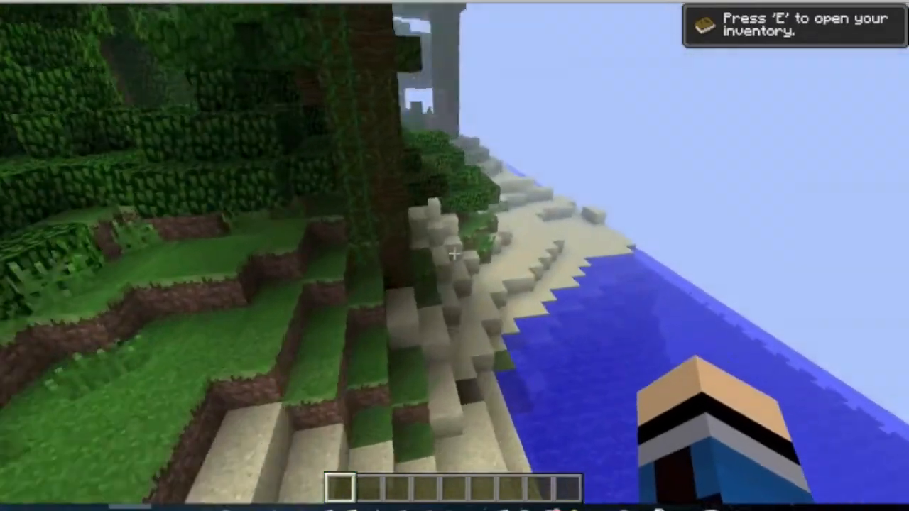
mouse_move(454, 256)
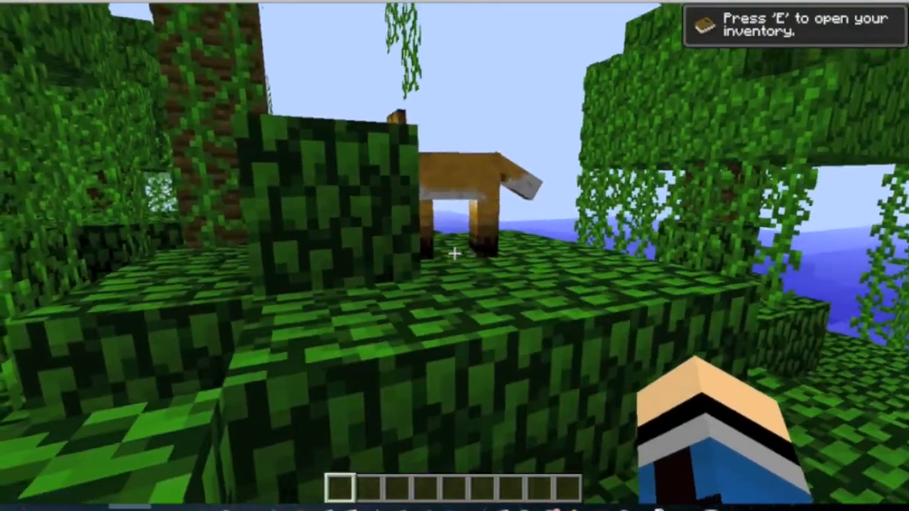
mouse_move(455, 256)
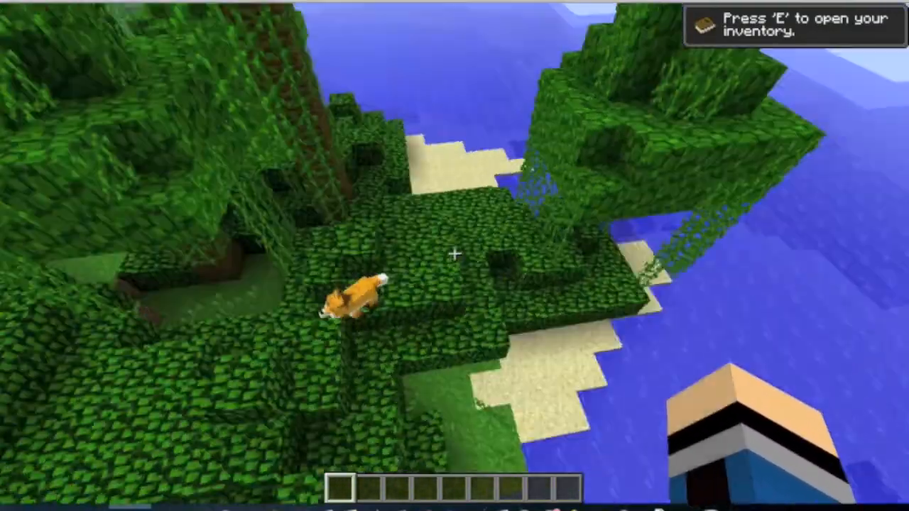
mouse_move(455, 256)
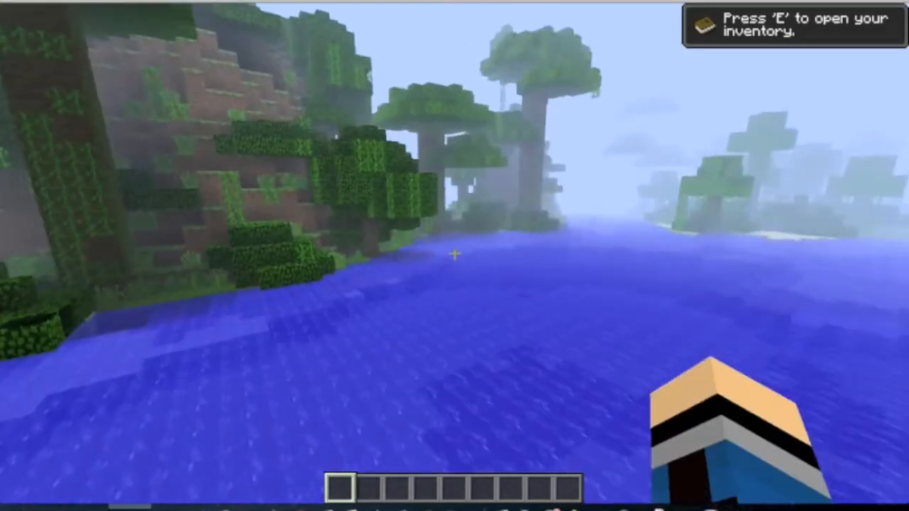
- Pause the game with the game menu after flying around the jungle spotting animals
key("Escape")
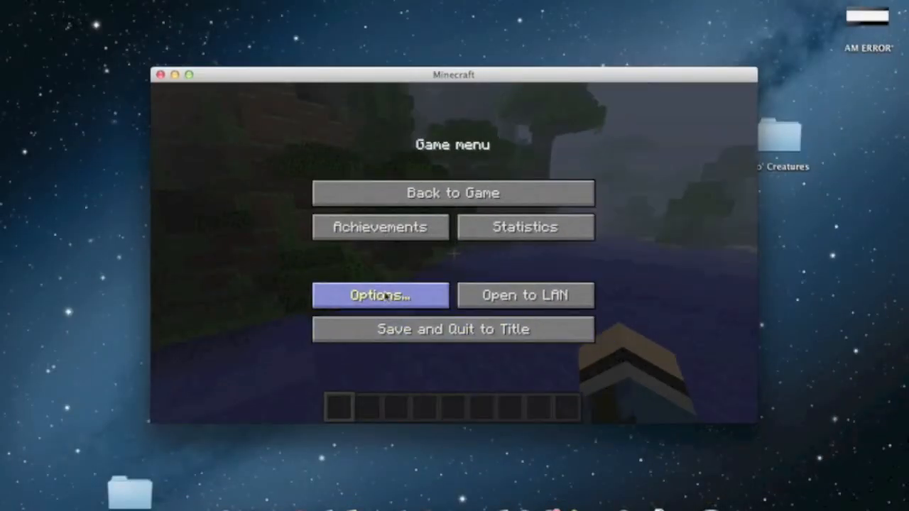
left_click(380, 295)
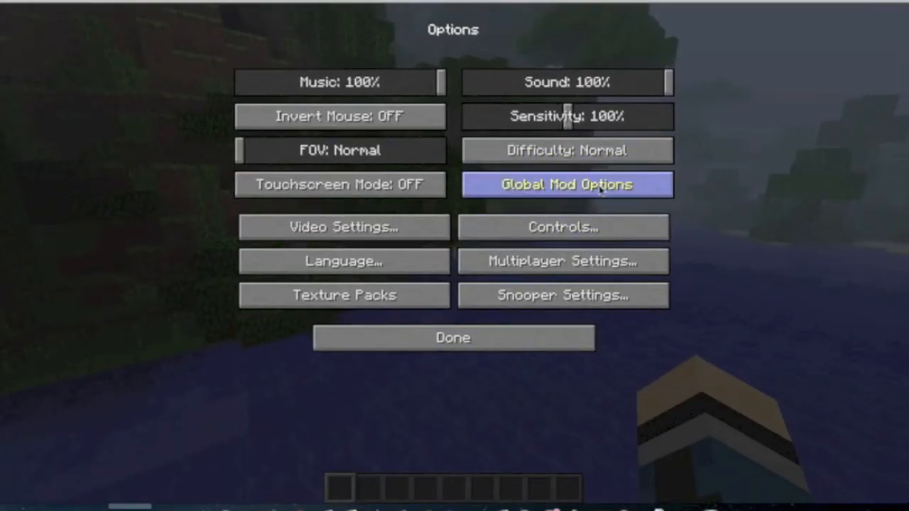
left_click(568, 184)
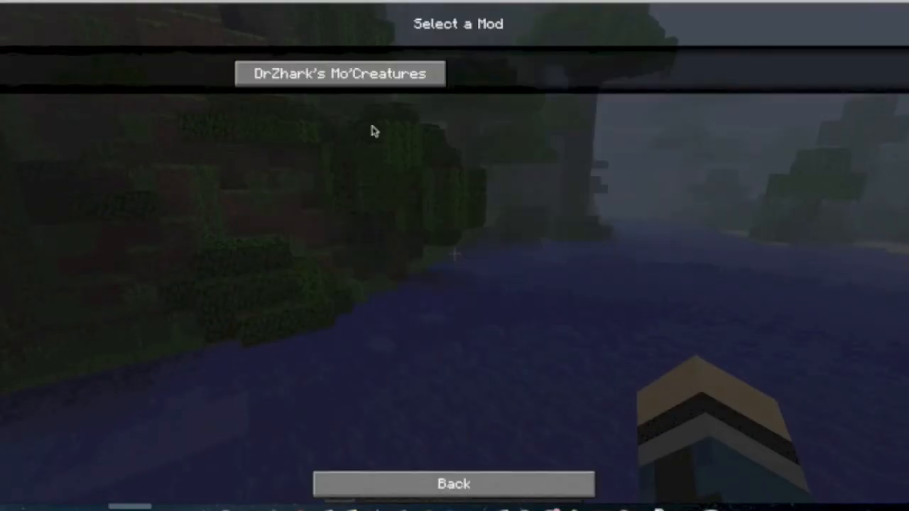
left_click(340, 74)
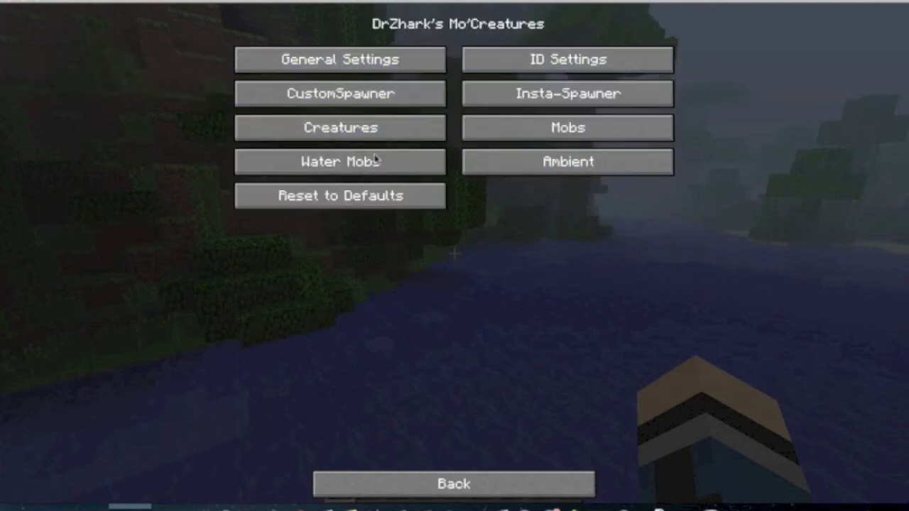
left_click(454, 484)
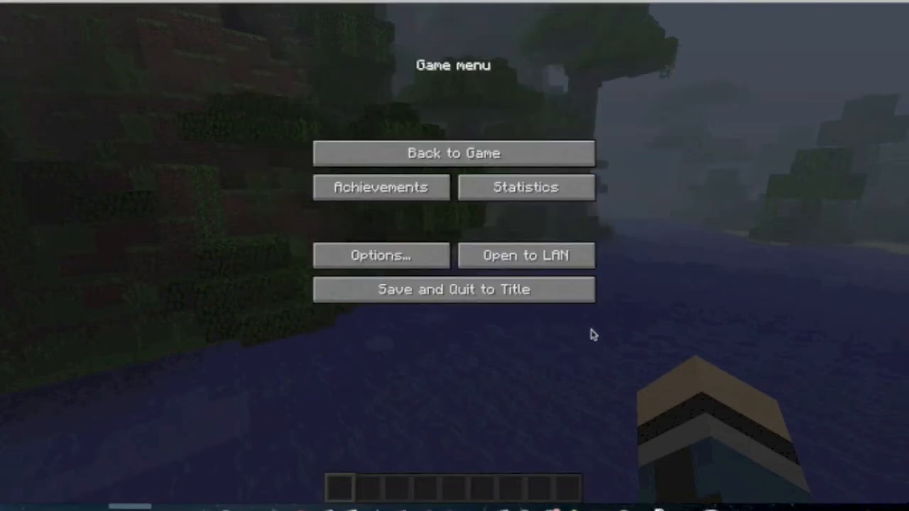
left_click(453, 290)
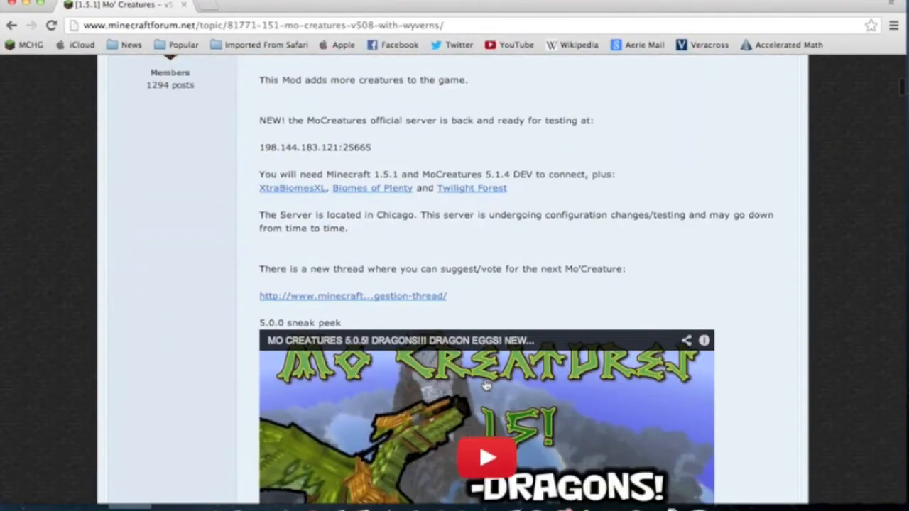
- Scroll the forum thread to the creature list and reveal the Wyverns spoiler entry
scroll("down", 3)
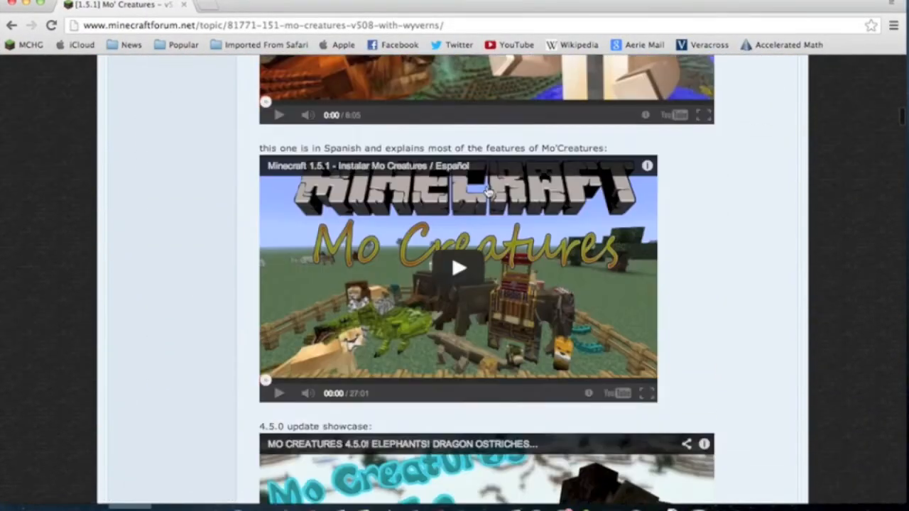
scroll("down", 3)
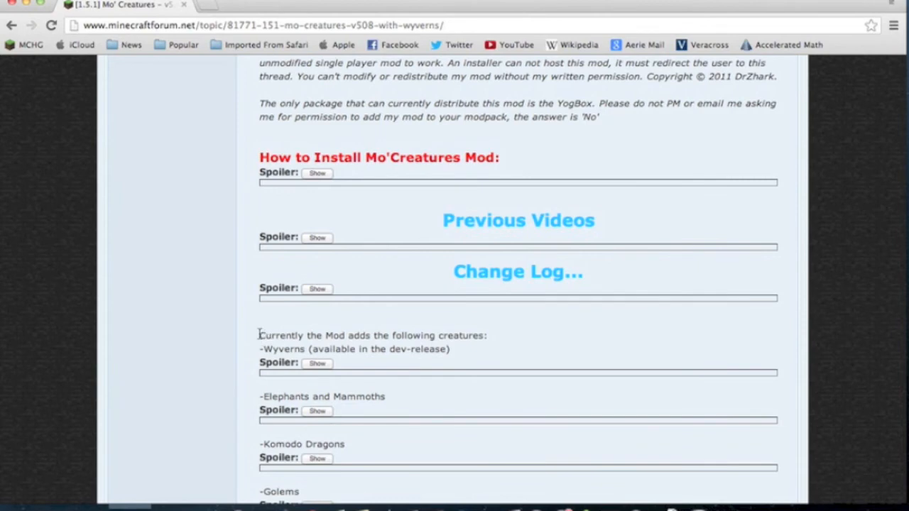
mouse_move(421, 327)
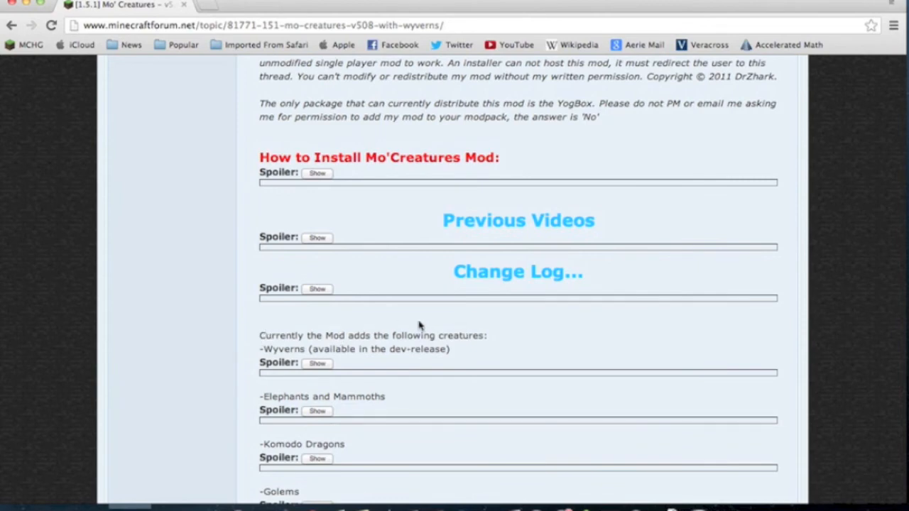
double_click(273, 349)
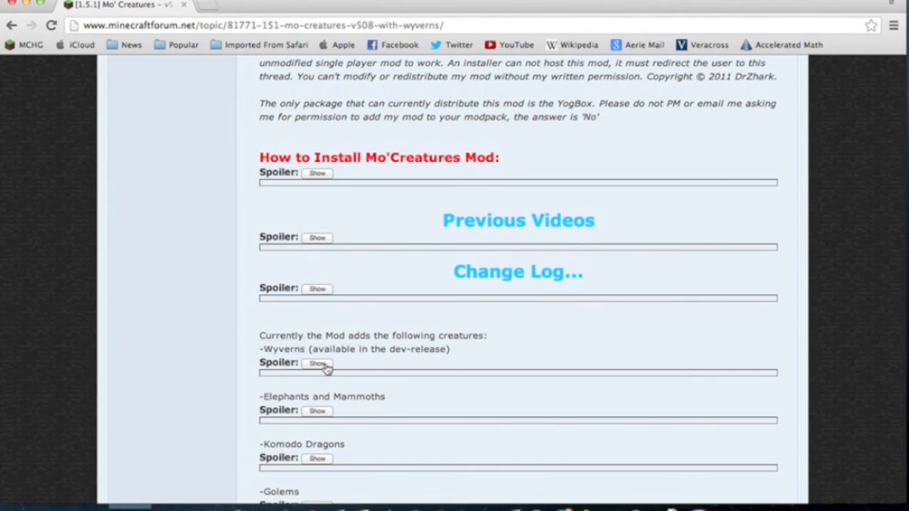
left_click(316, 364)
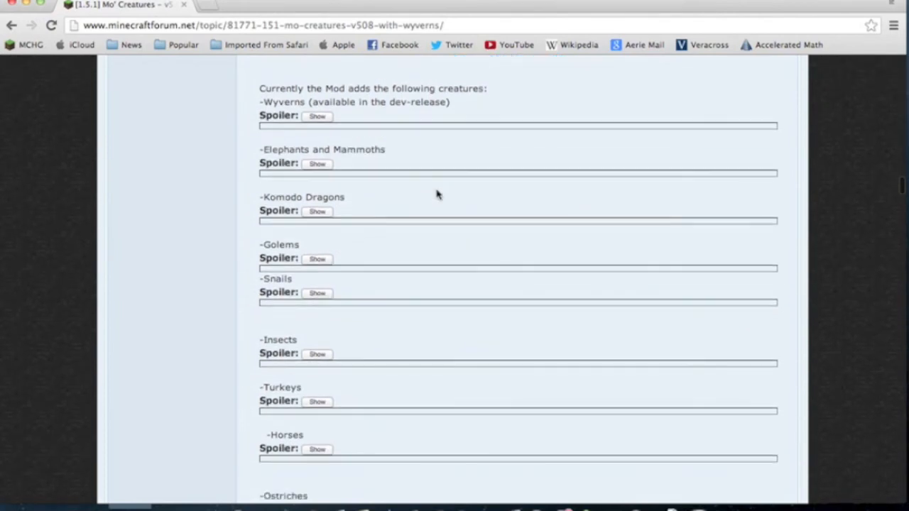
mouse_move(341, 336)
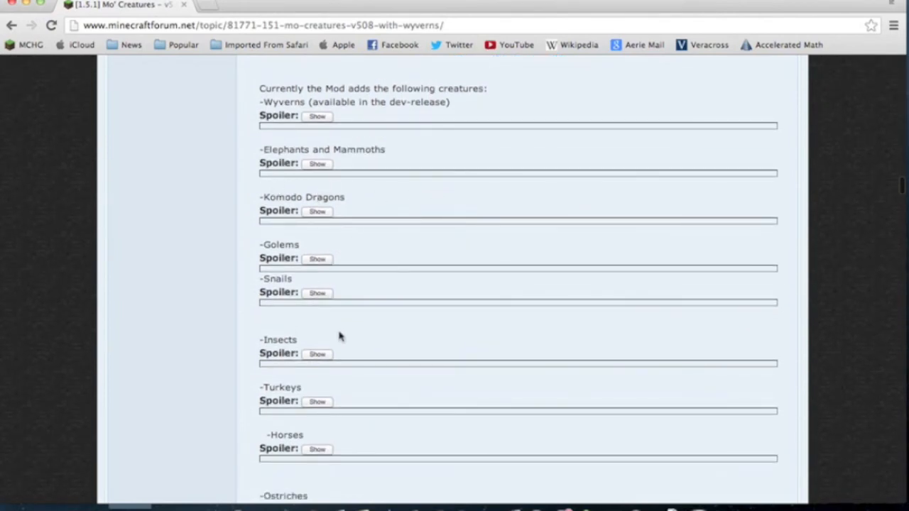
scroll("down", 3)
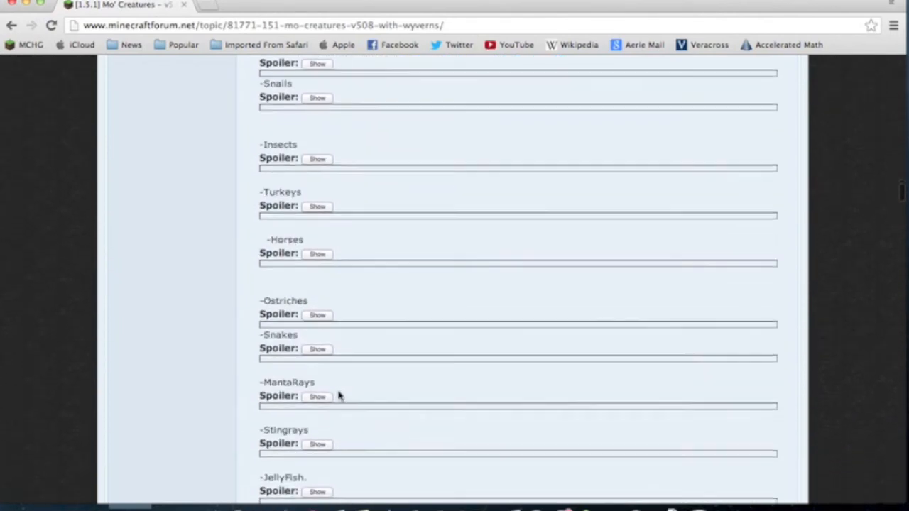
scroll("down", 3)
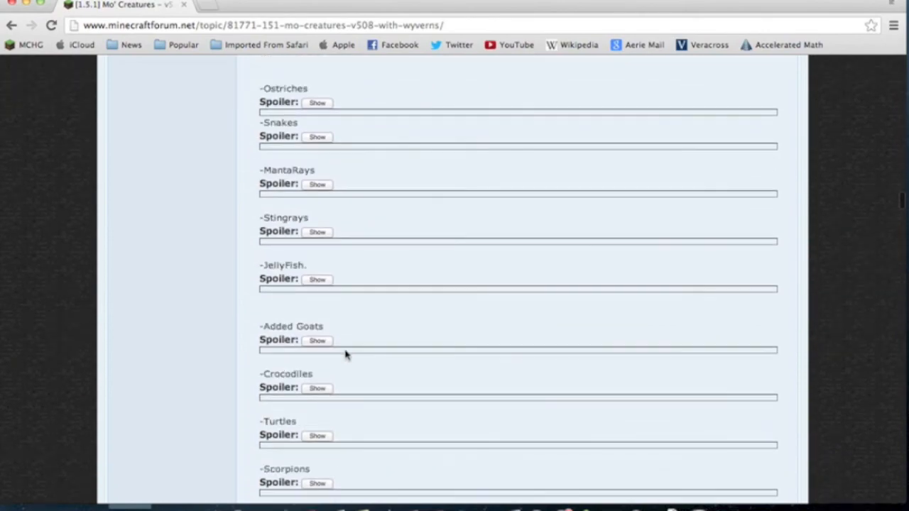
scroll("down", 3)
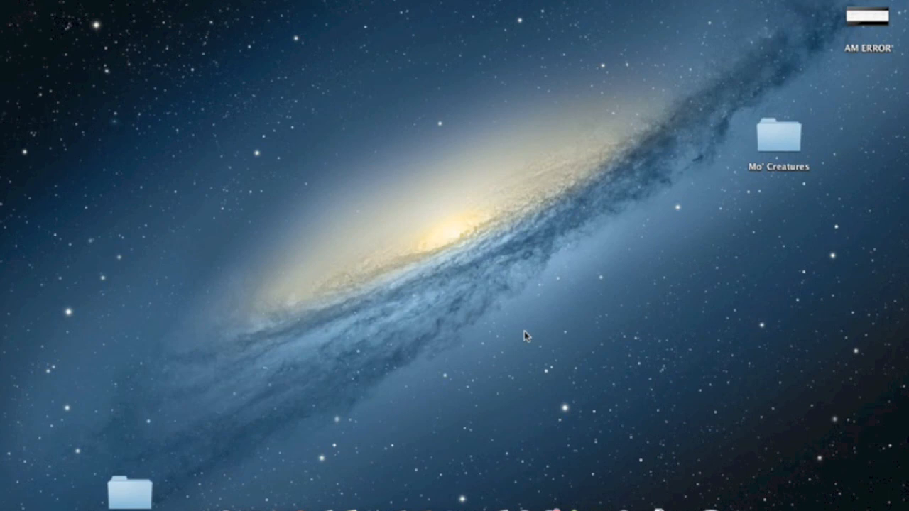
mouse_move(656, 319)
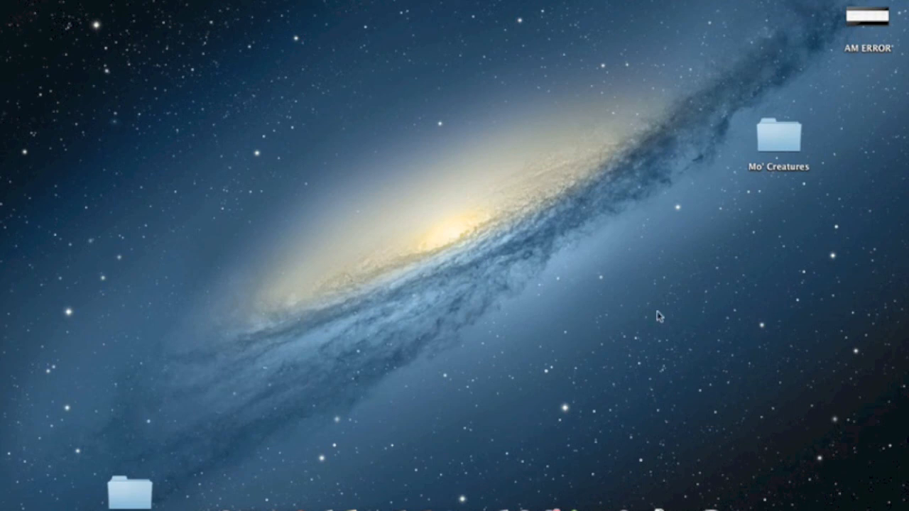
mouse_move(543, 282)
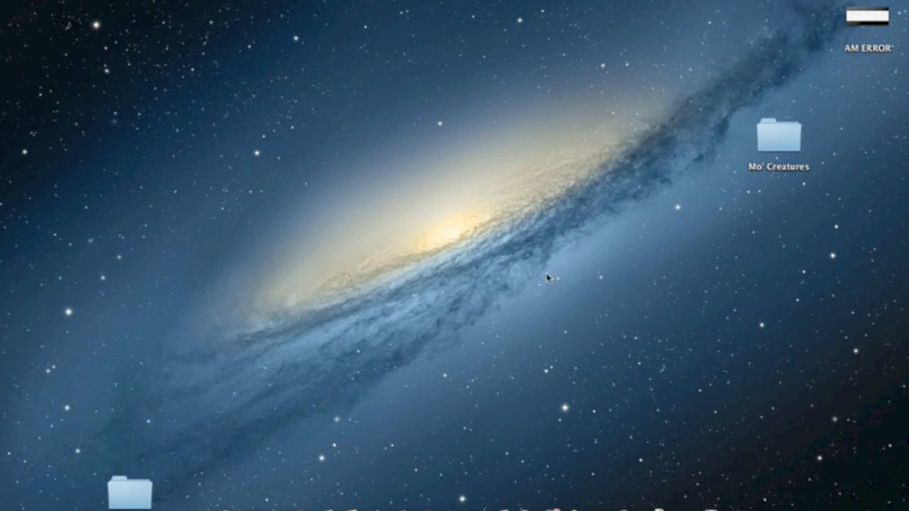